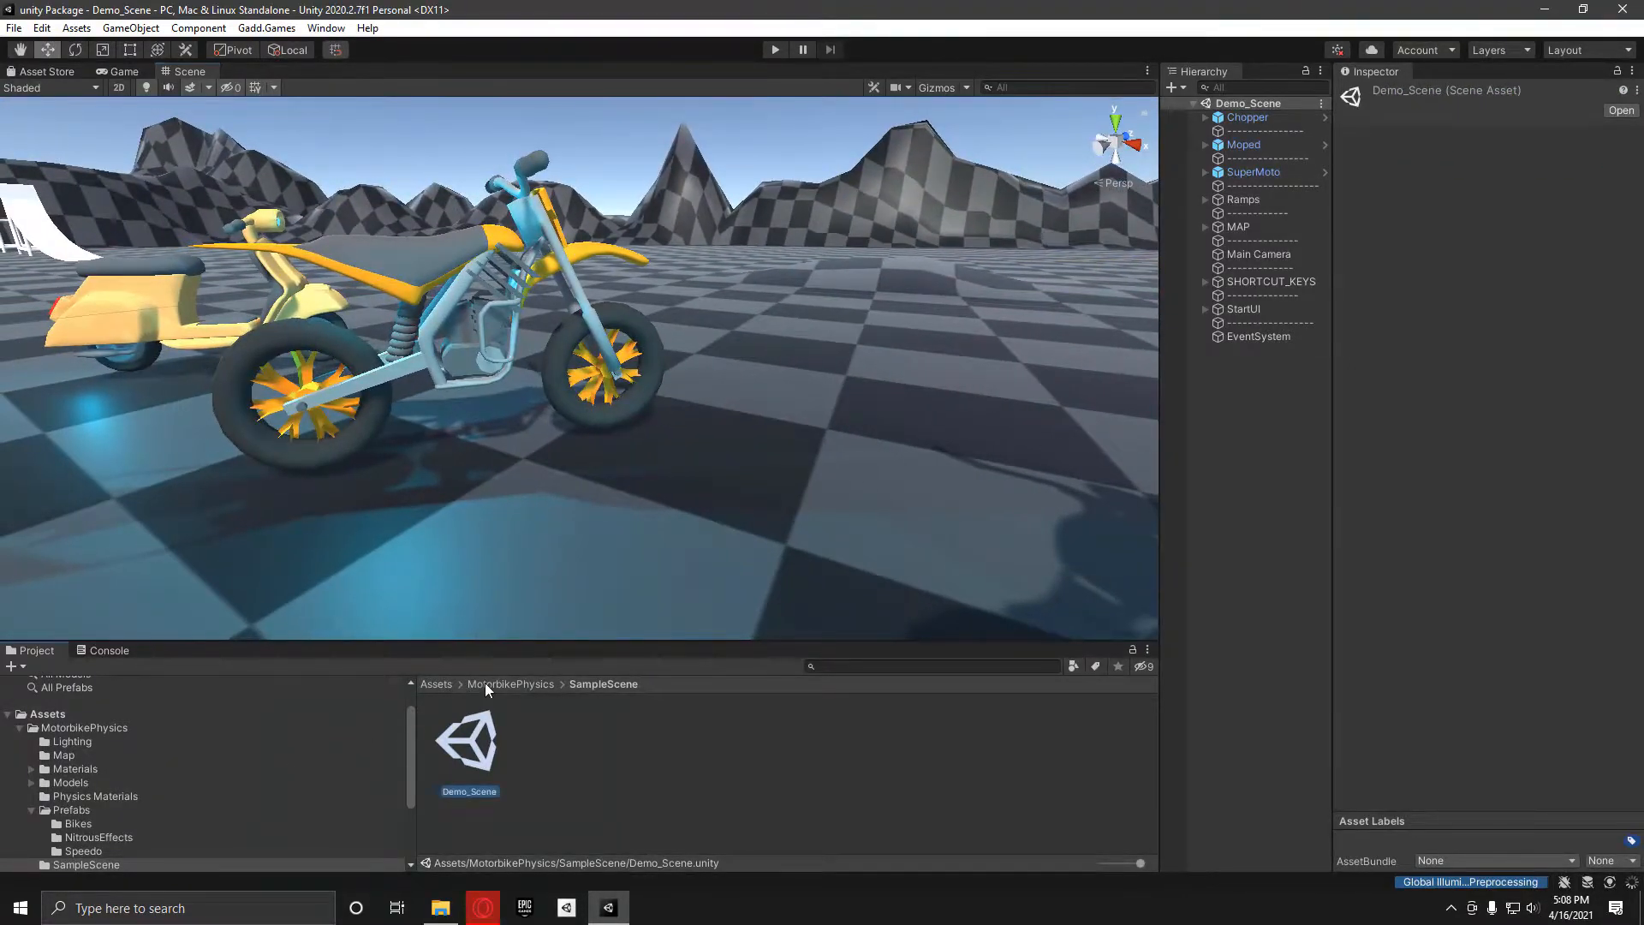
Navigate from the MotorbikePhysics folder back to the top-level Assets folder.
{"action": "left_click", "coordinate": [513, 684]}
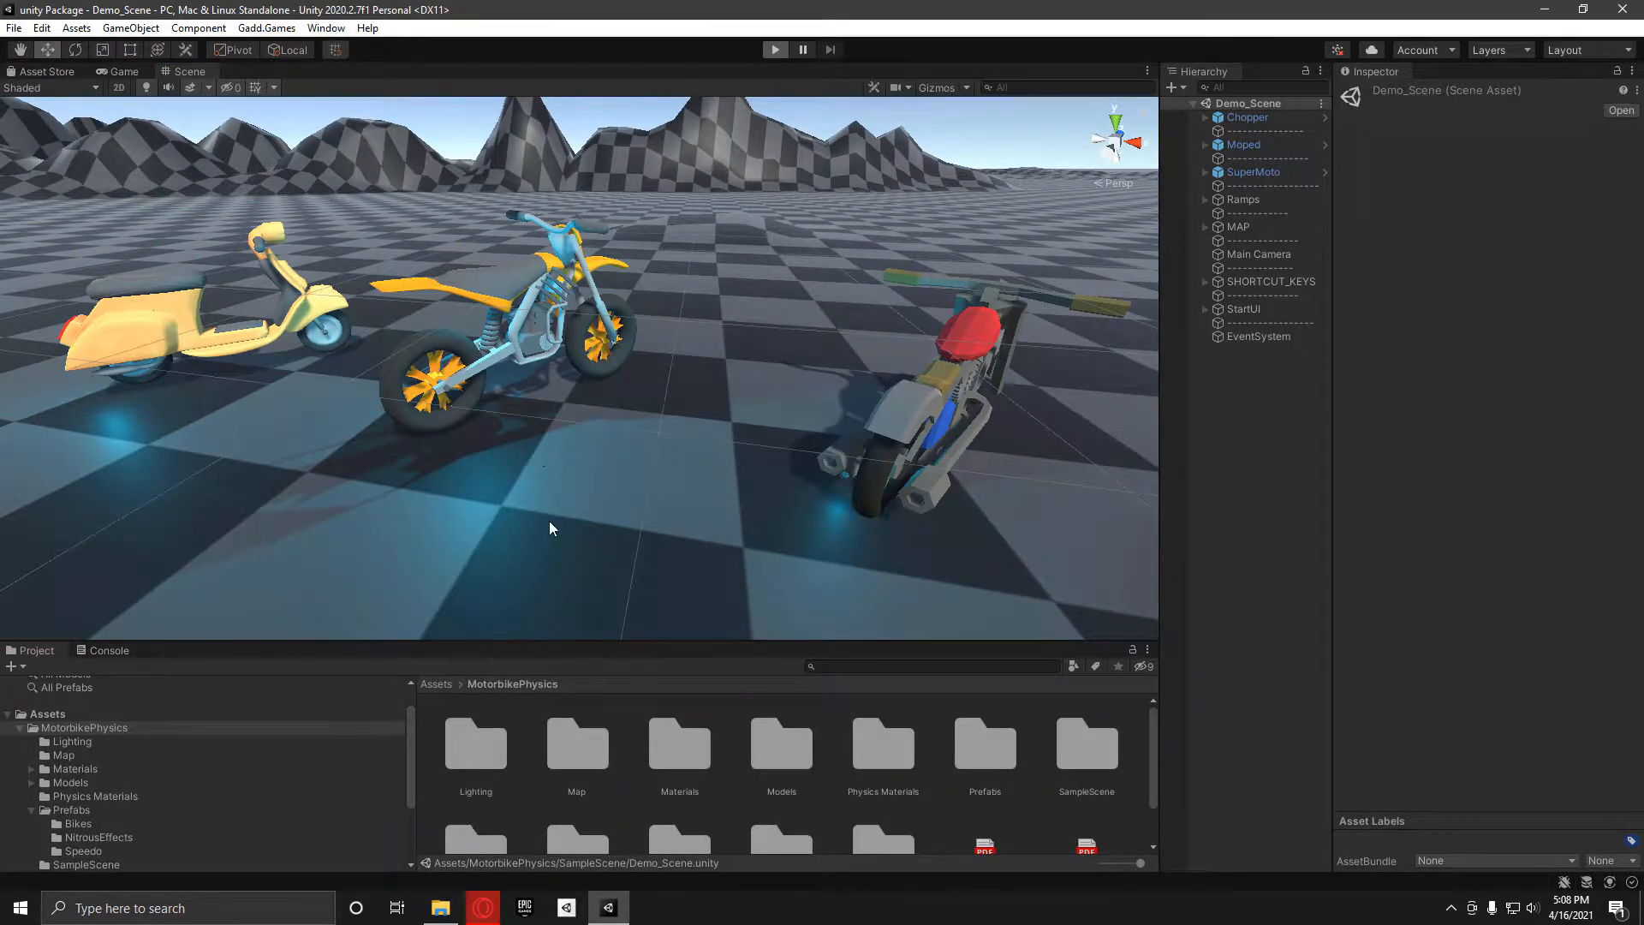
{"action": "left_click", "coordinate": [774, 49]}
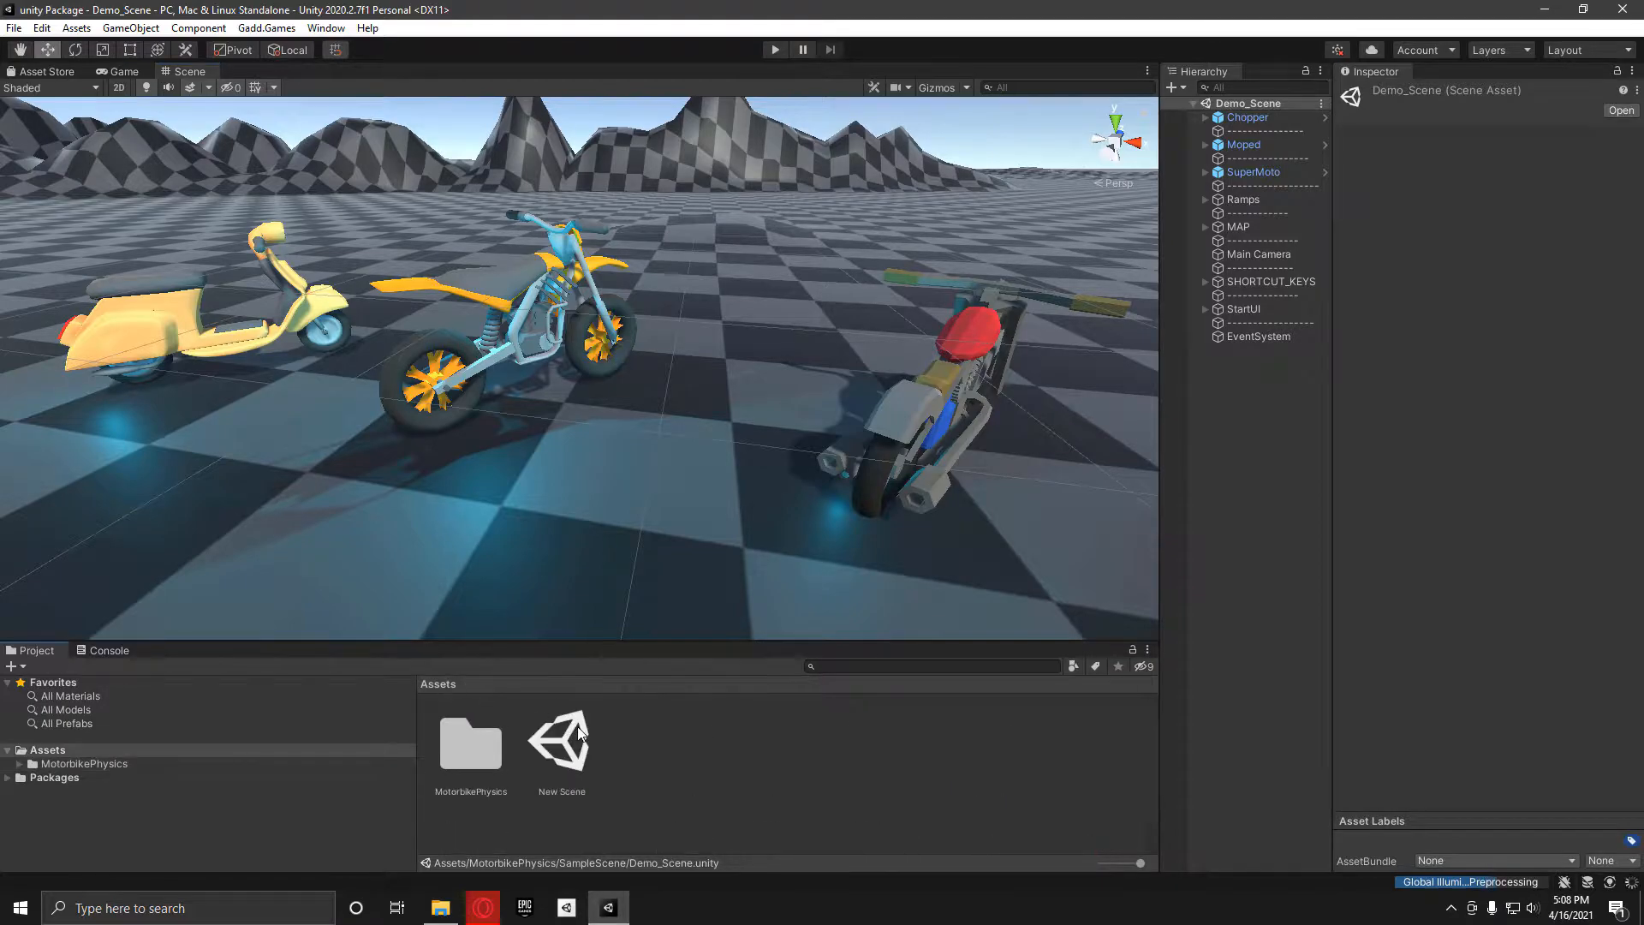
Open New Scene and run Gadd.Games > Vehicles > Set Up New Bike to create New_Bike.
{"action": "double_click", "coordinate": [562, 742]}
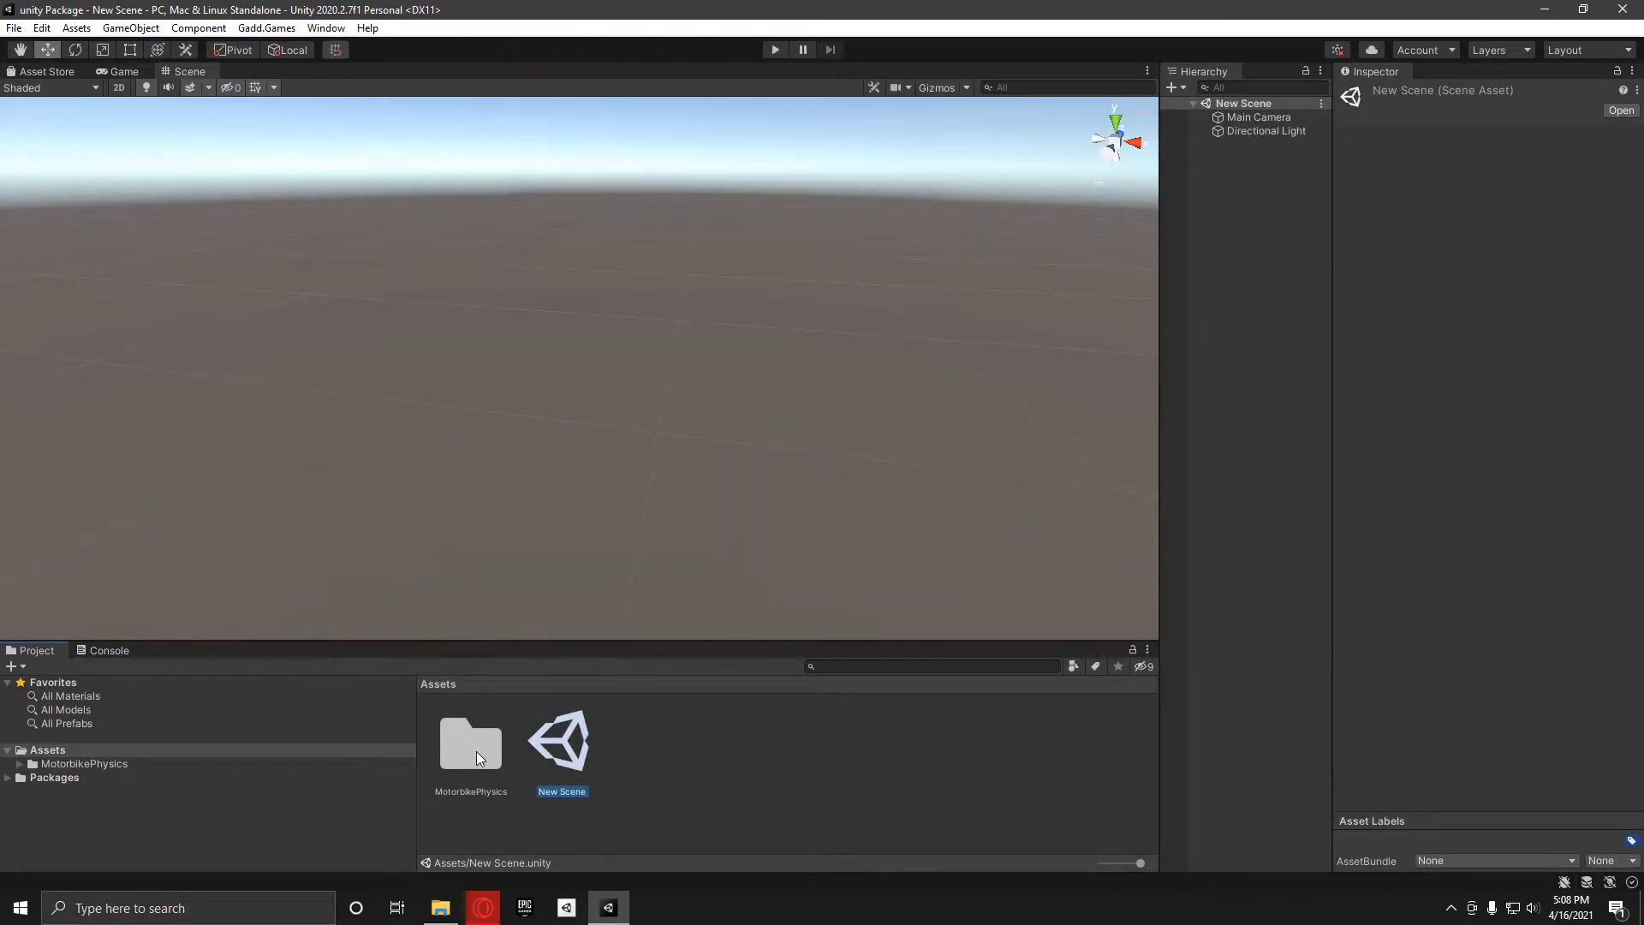
{"action": "left_click", "coordinate": [470, 745]}
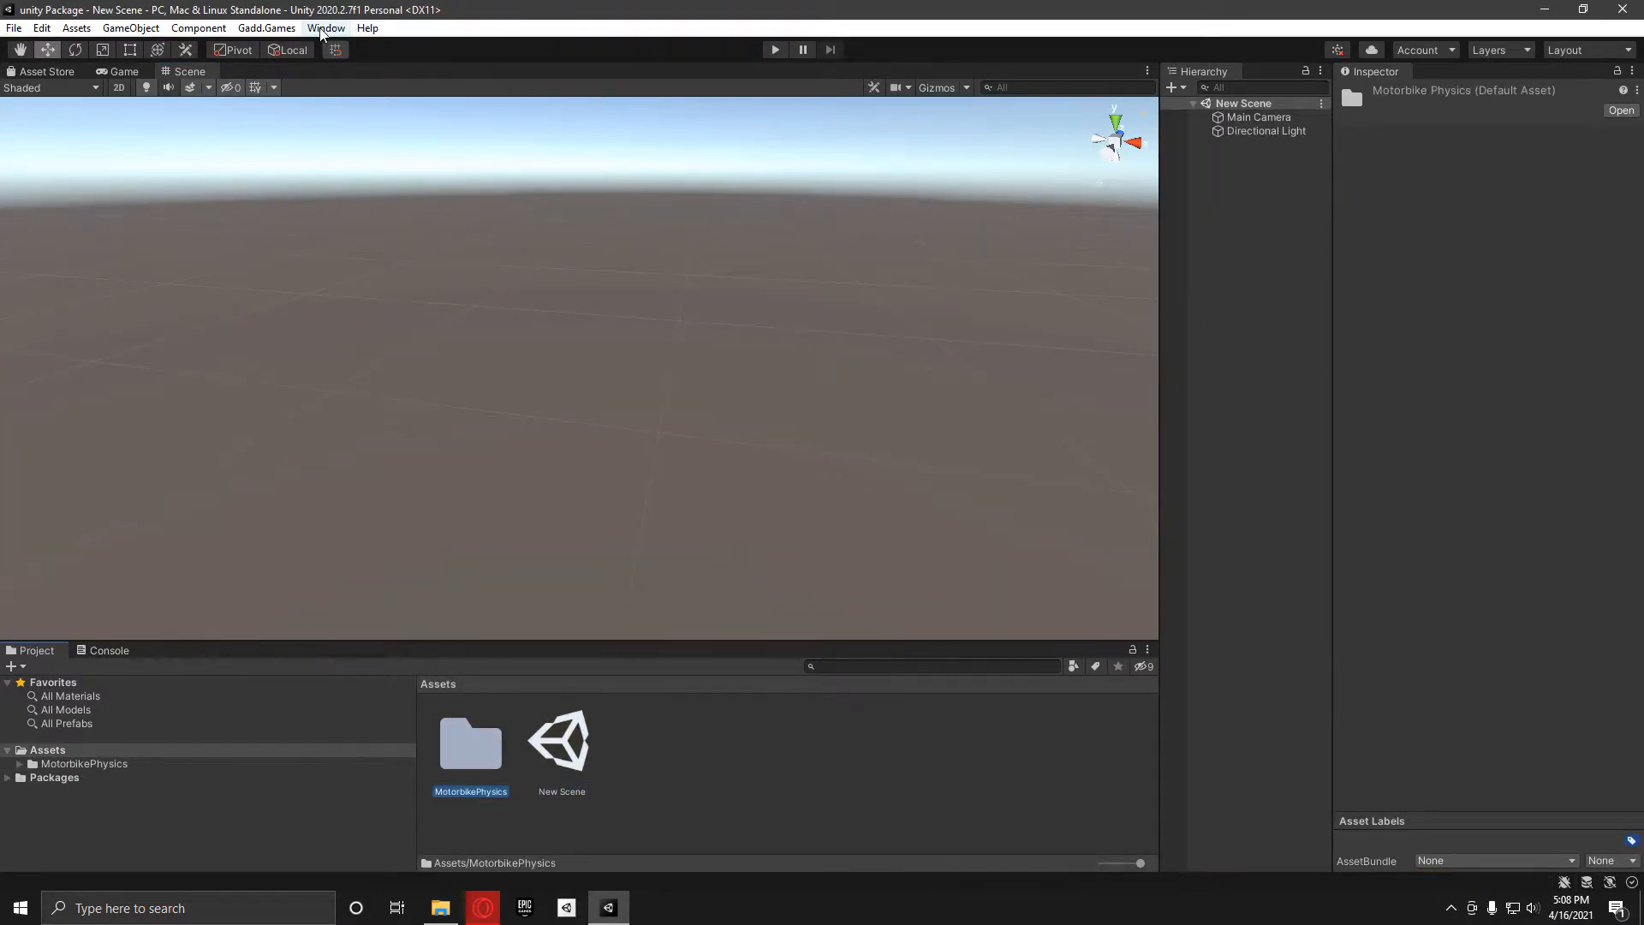
{"action": "left_click", "coordinate": [268, 27]}
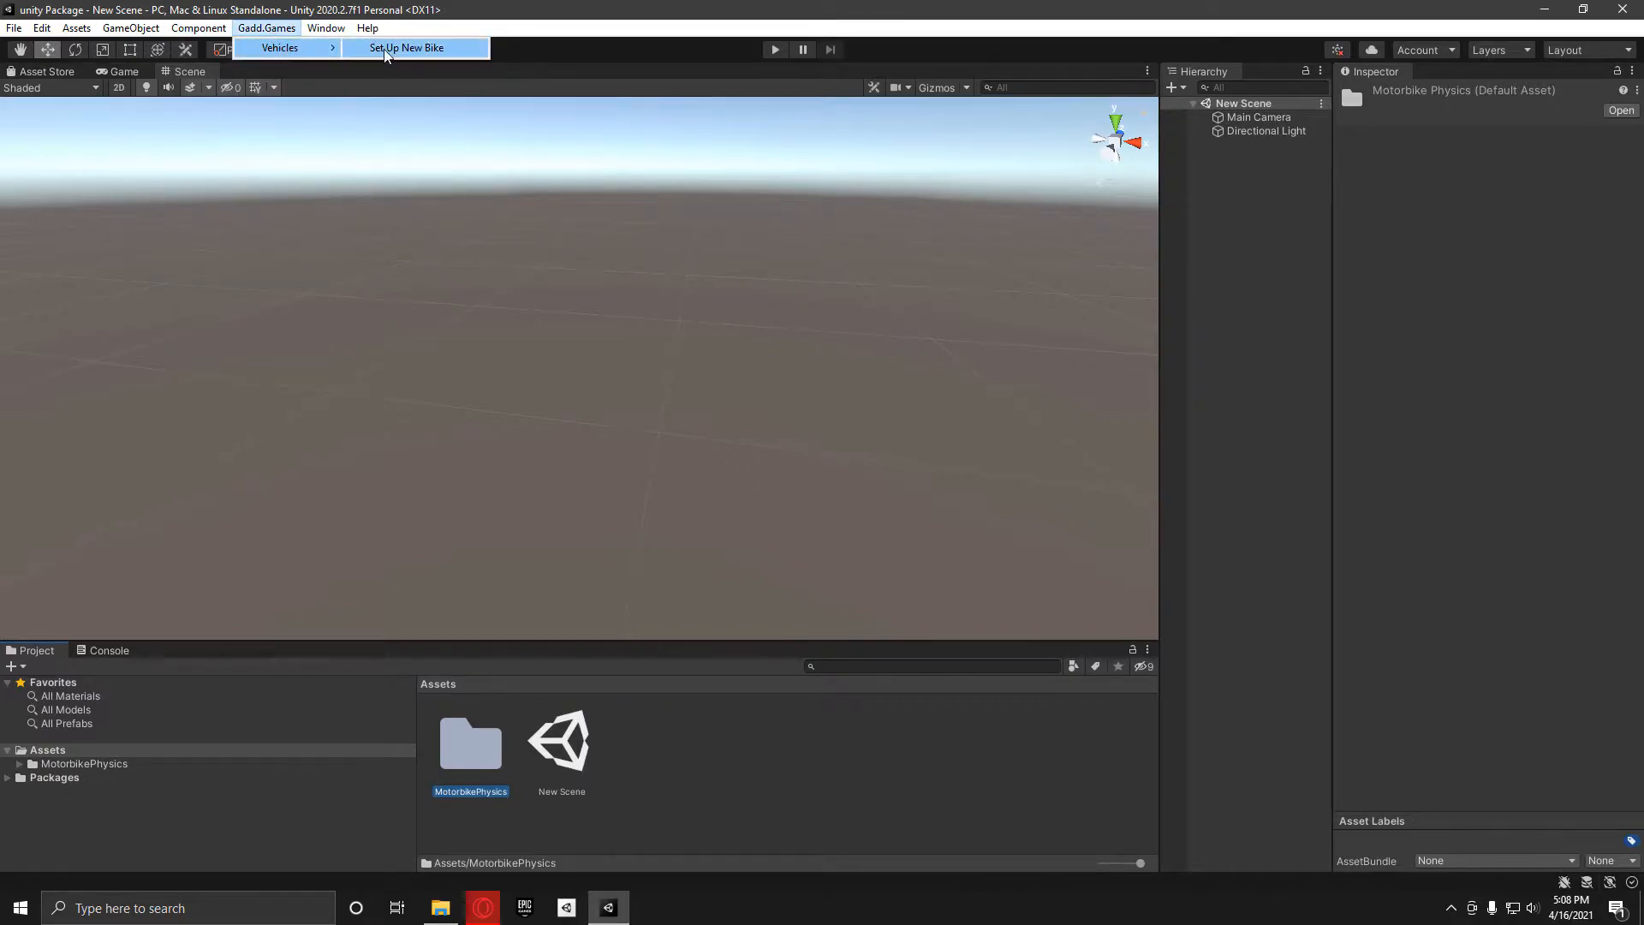
{"action": "left_click", "coordinate": [407, 48]}
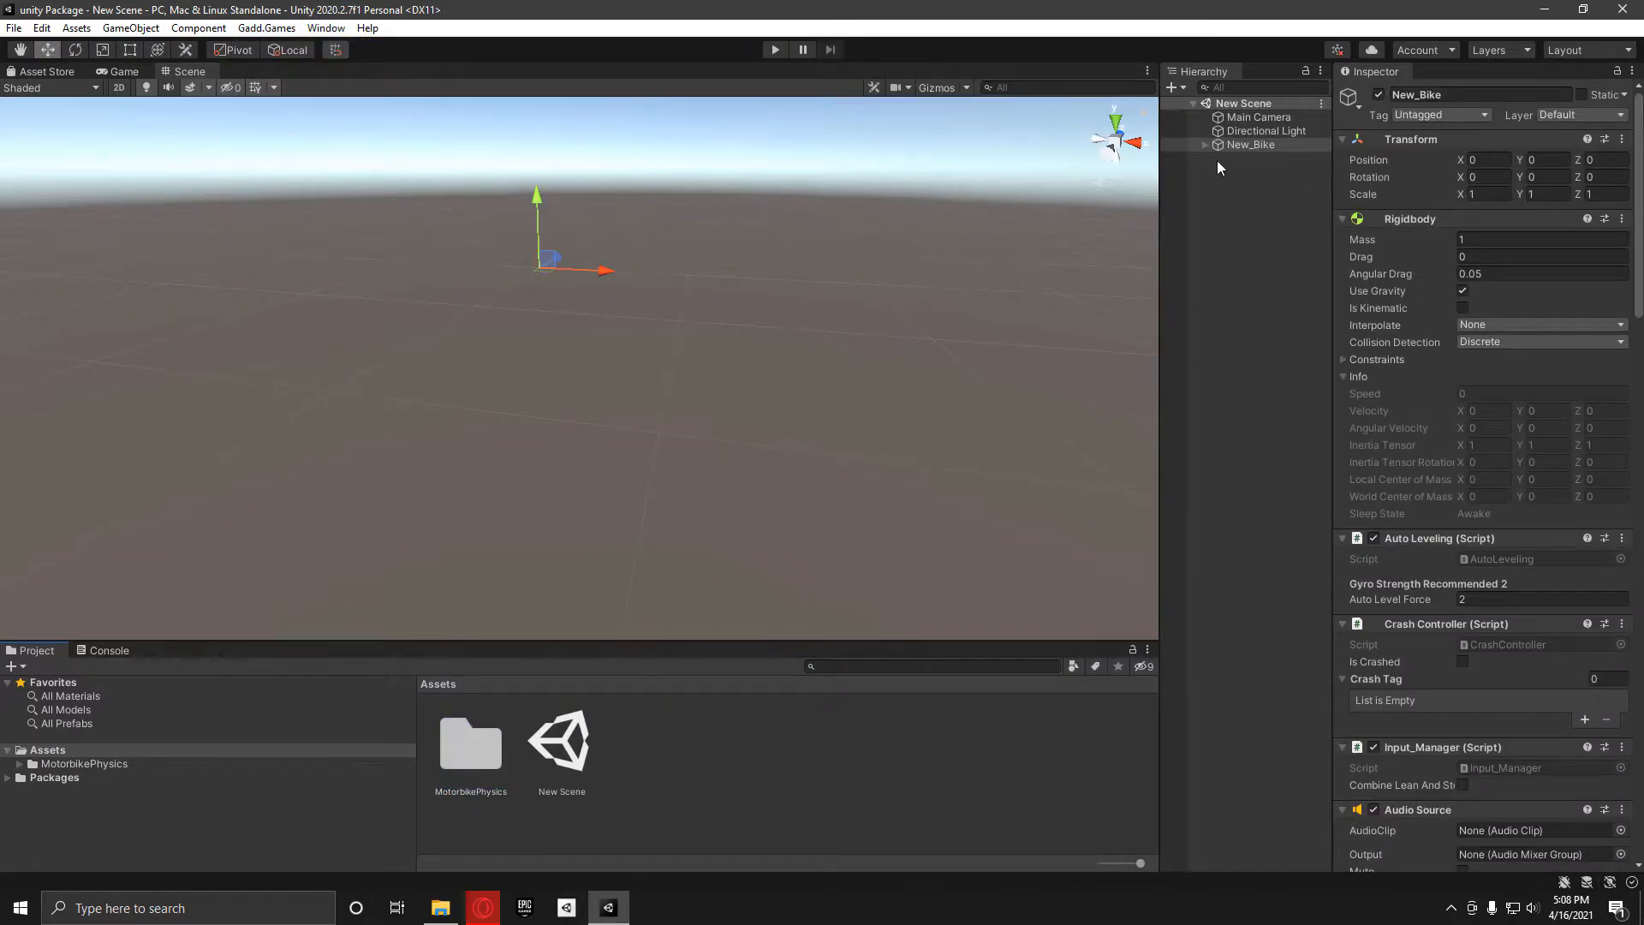
Expand New_Bike and review its components and the Nitrous_GRP child group.
{"action": "left_click", "coordinate": [1206, 144]}
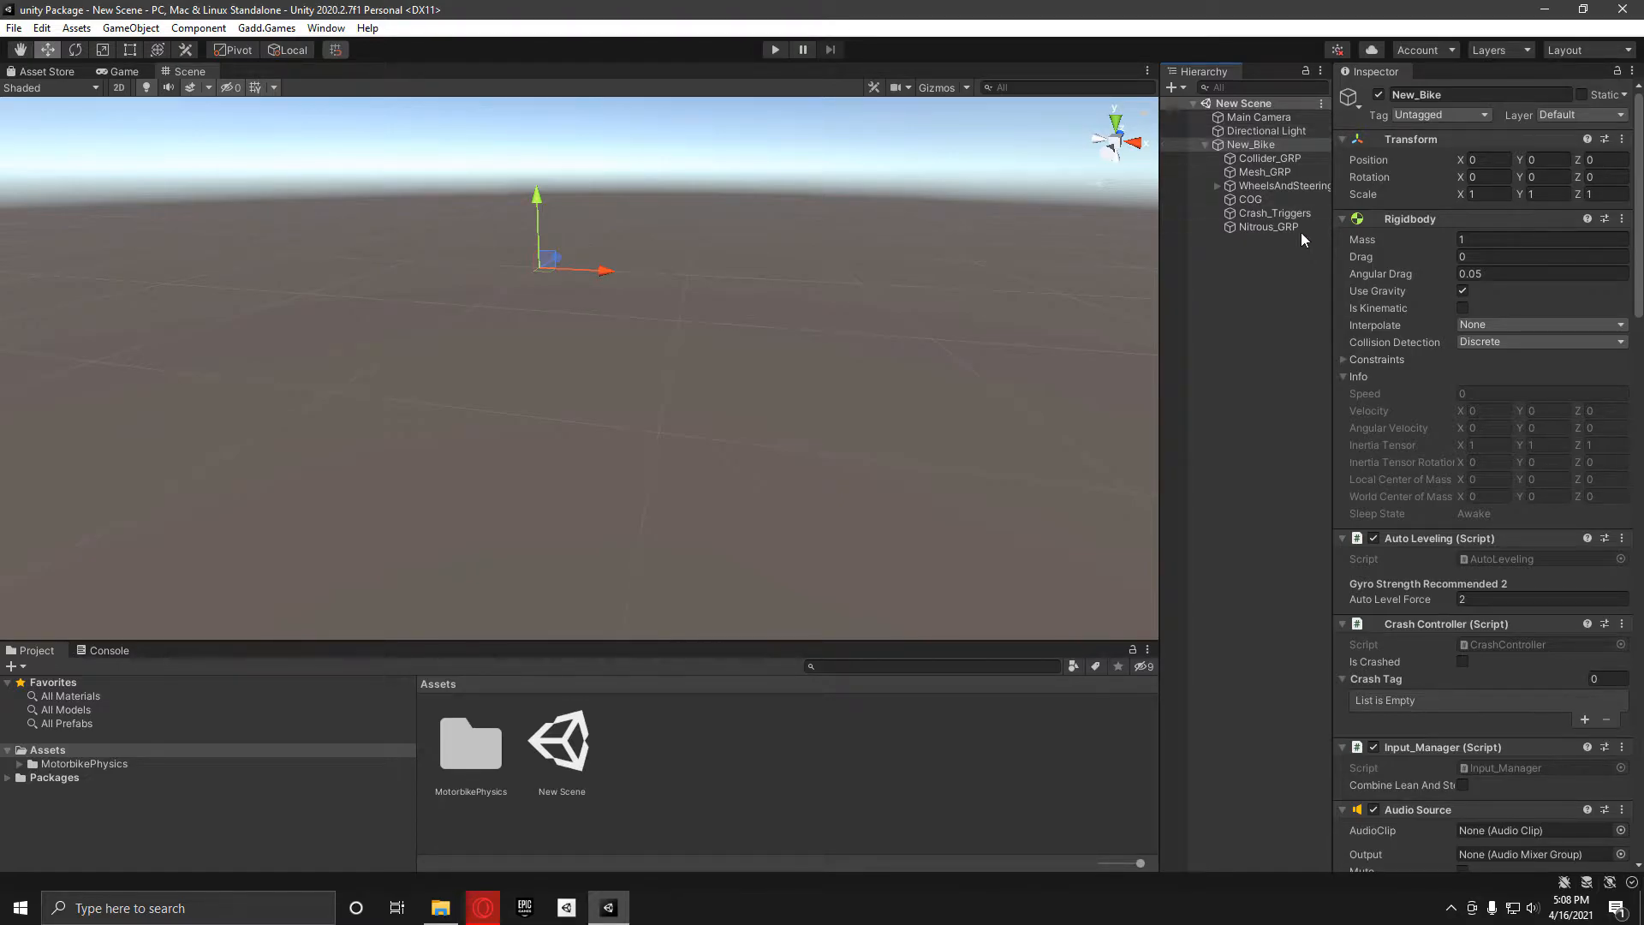
{"action": "left_click", "coordinate": [1269, 226]}
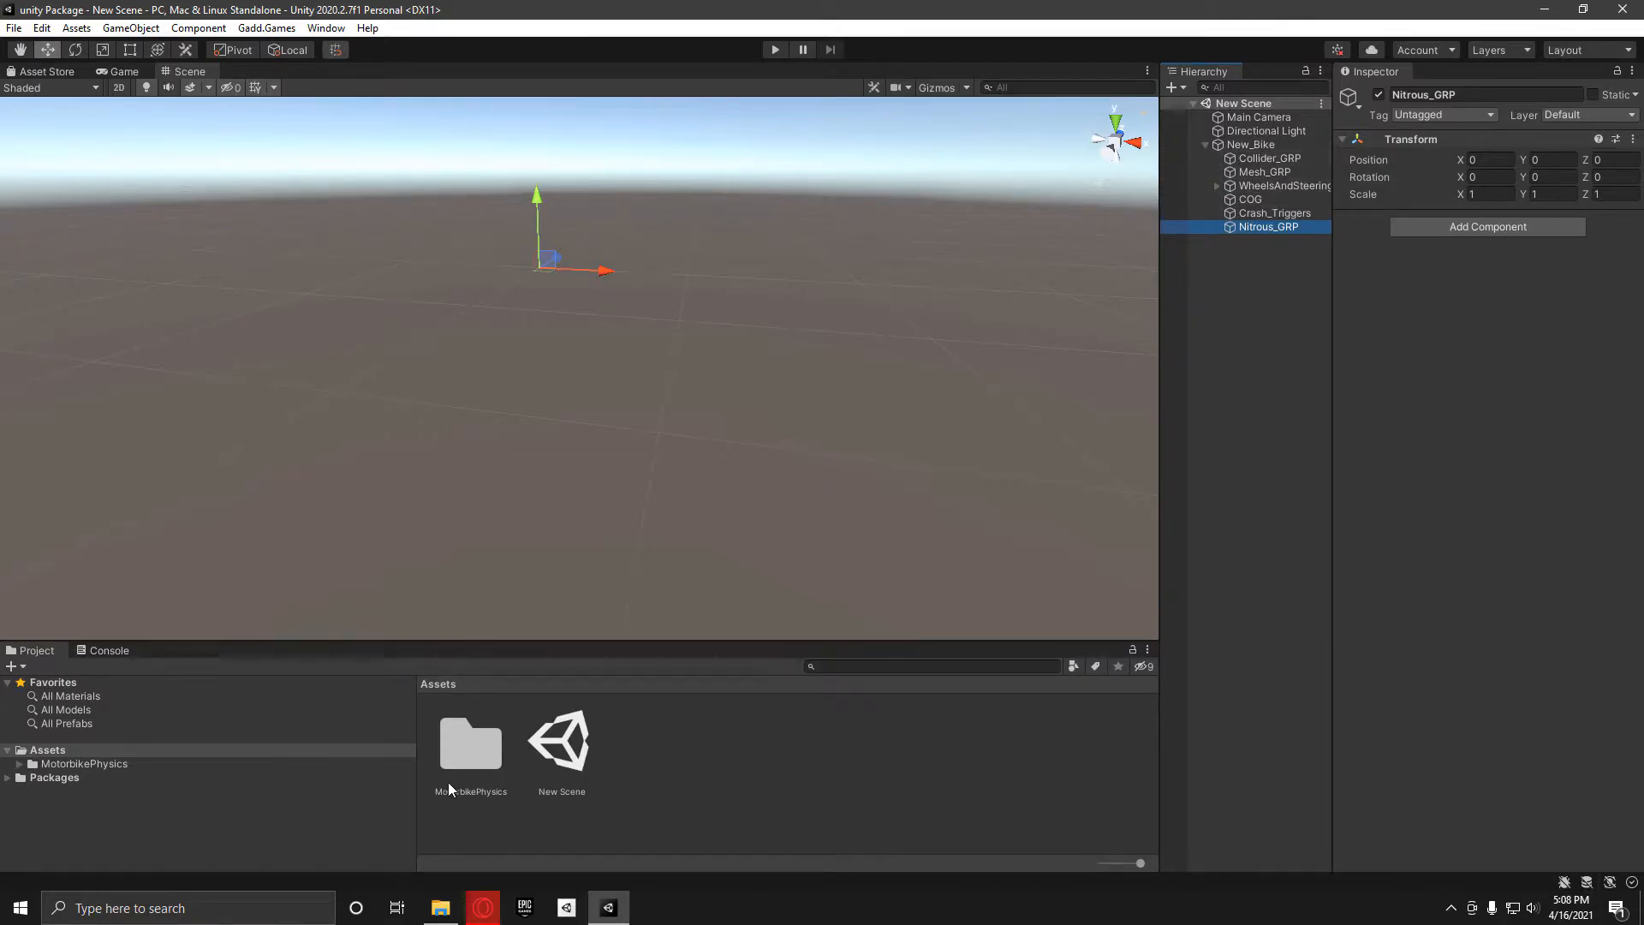
{"action": "mouse_move", "coordinate": [1370, 293]}
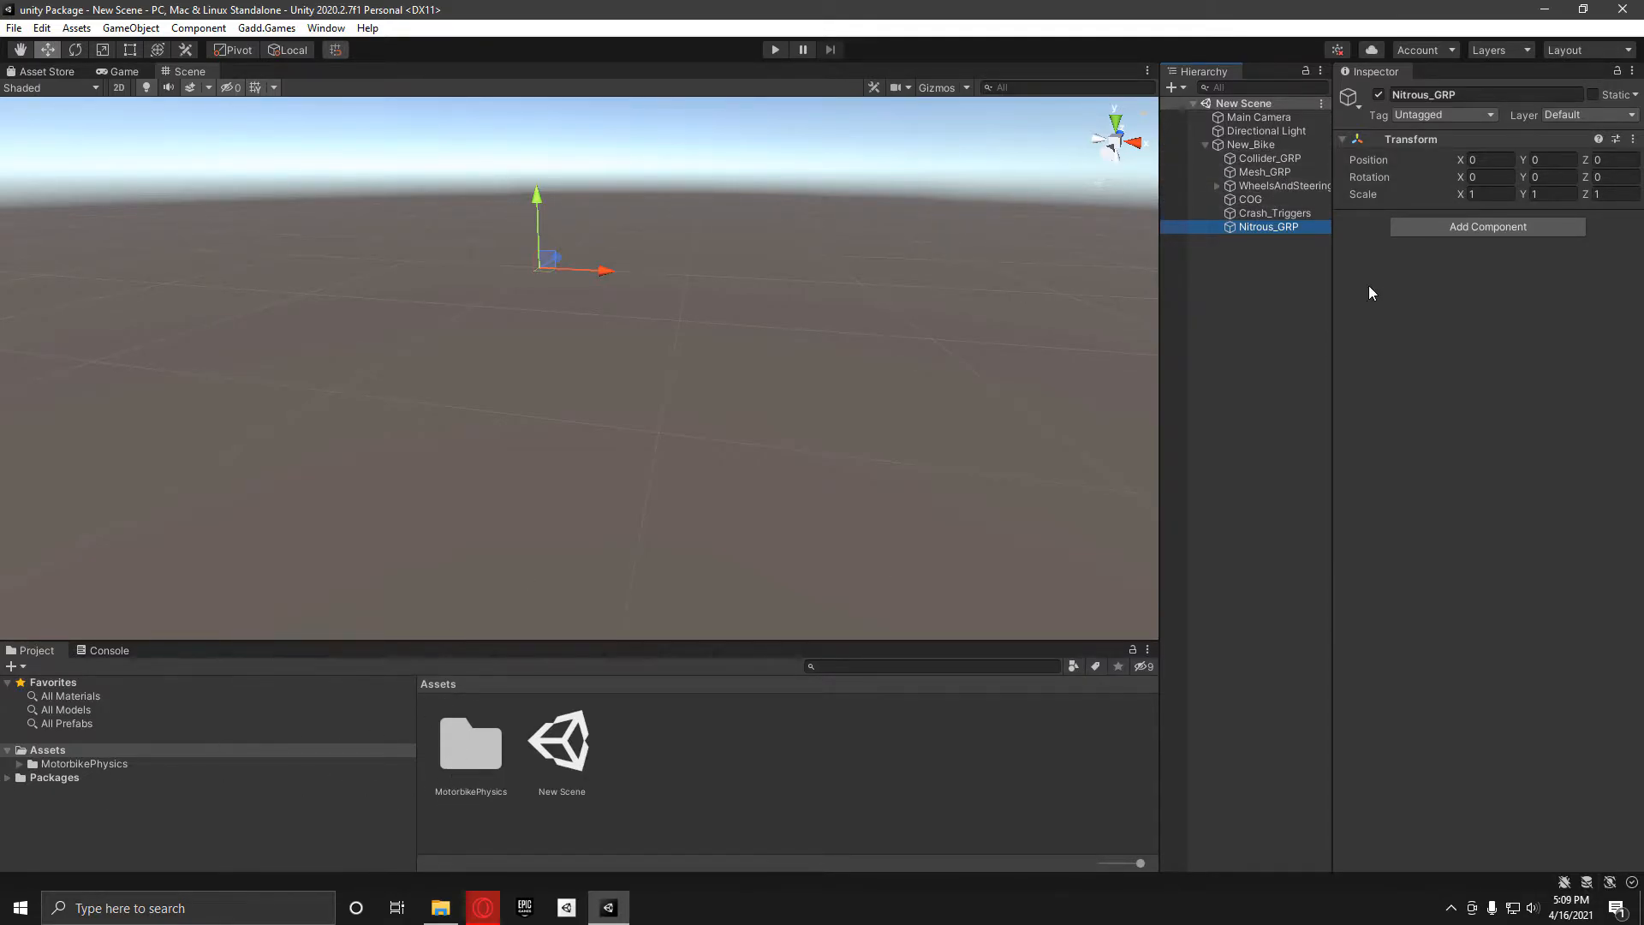
{"action": "left_click", "coordinate": [1250, 144]}
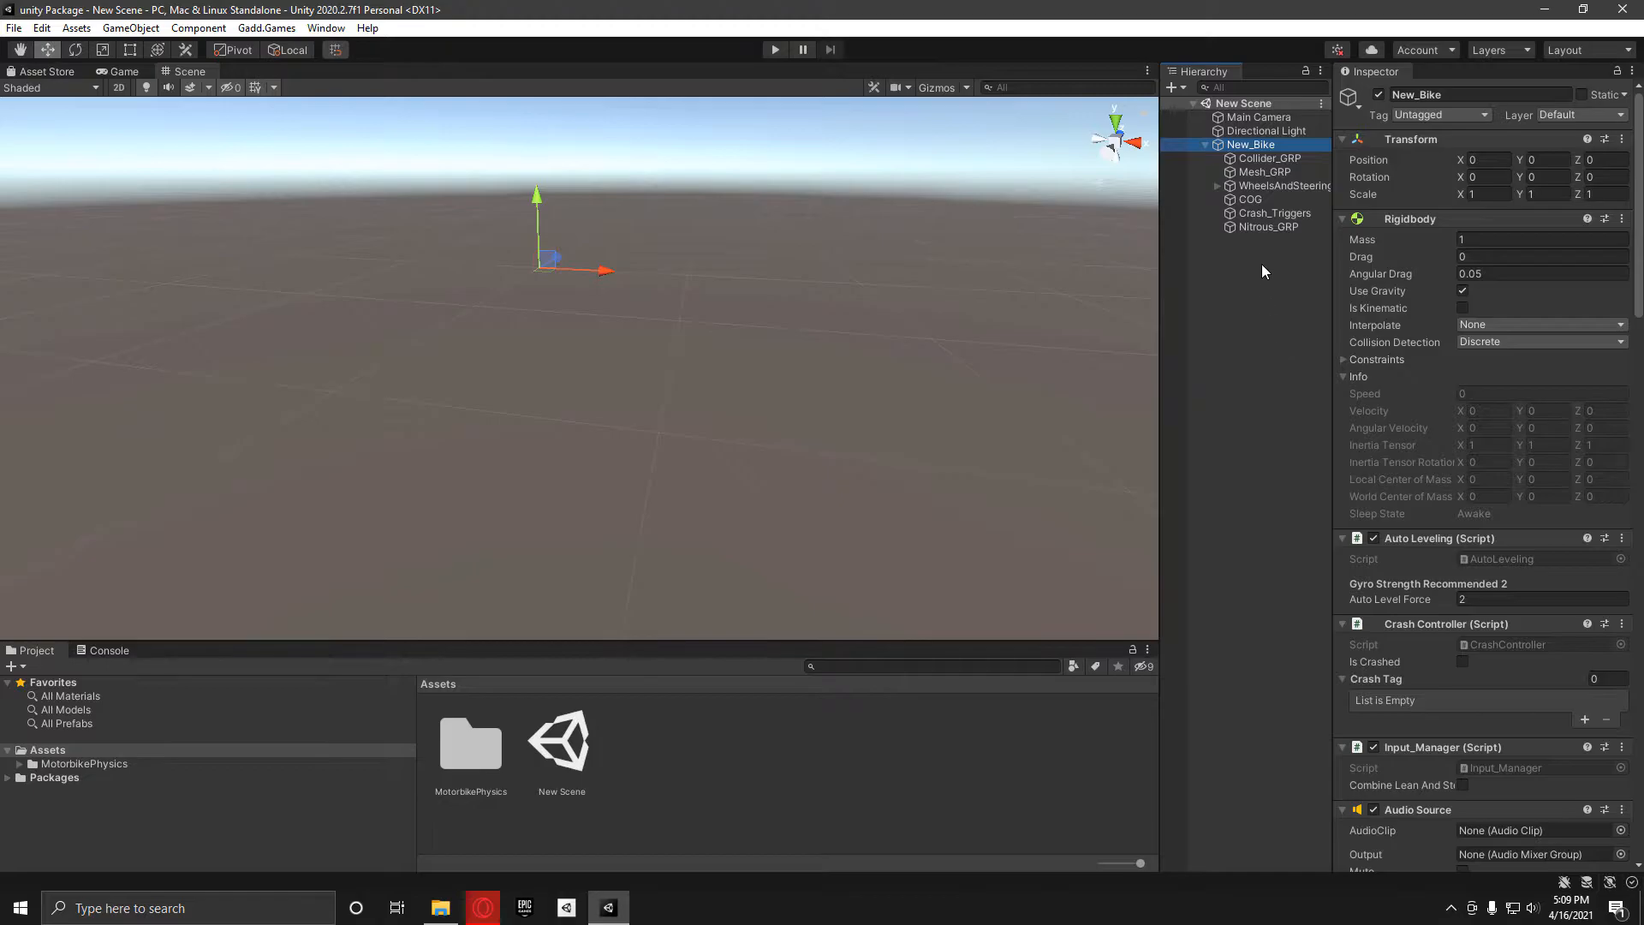
{"action": "scroll", "scroll_direction": "down", "scroll_amount": 3}
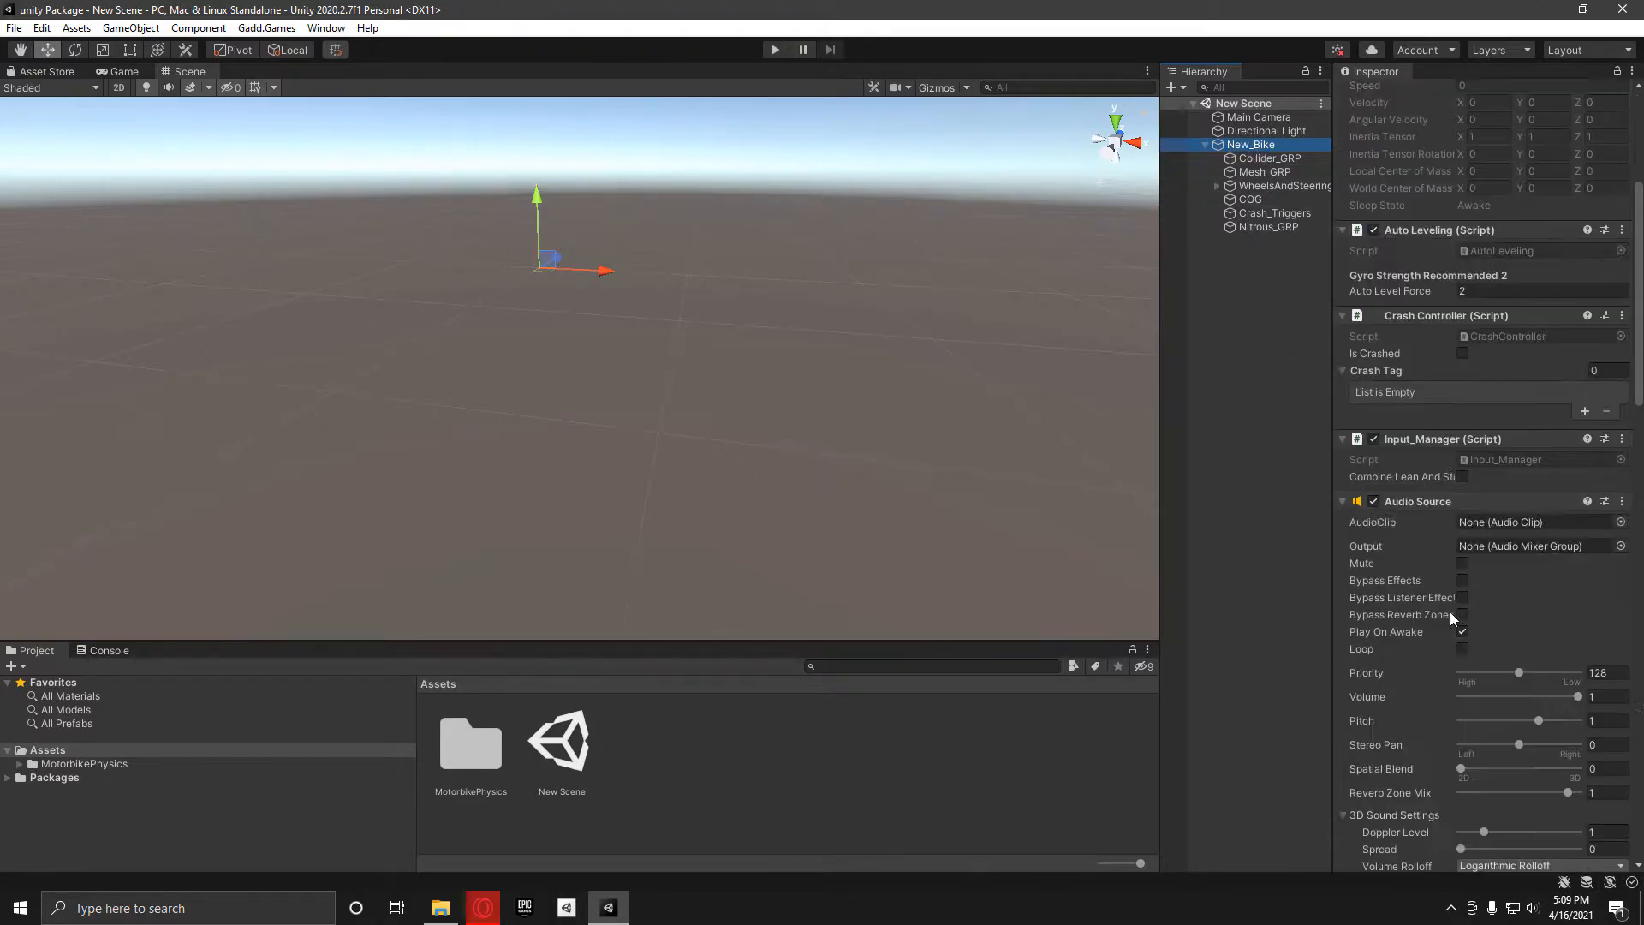
{"action": "scroll", "scroll_direction": "down", "scroll_amount": 3}
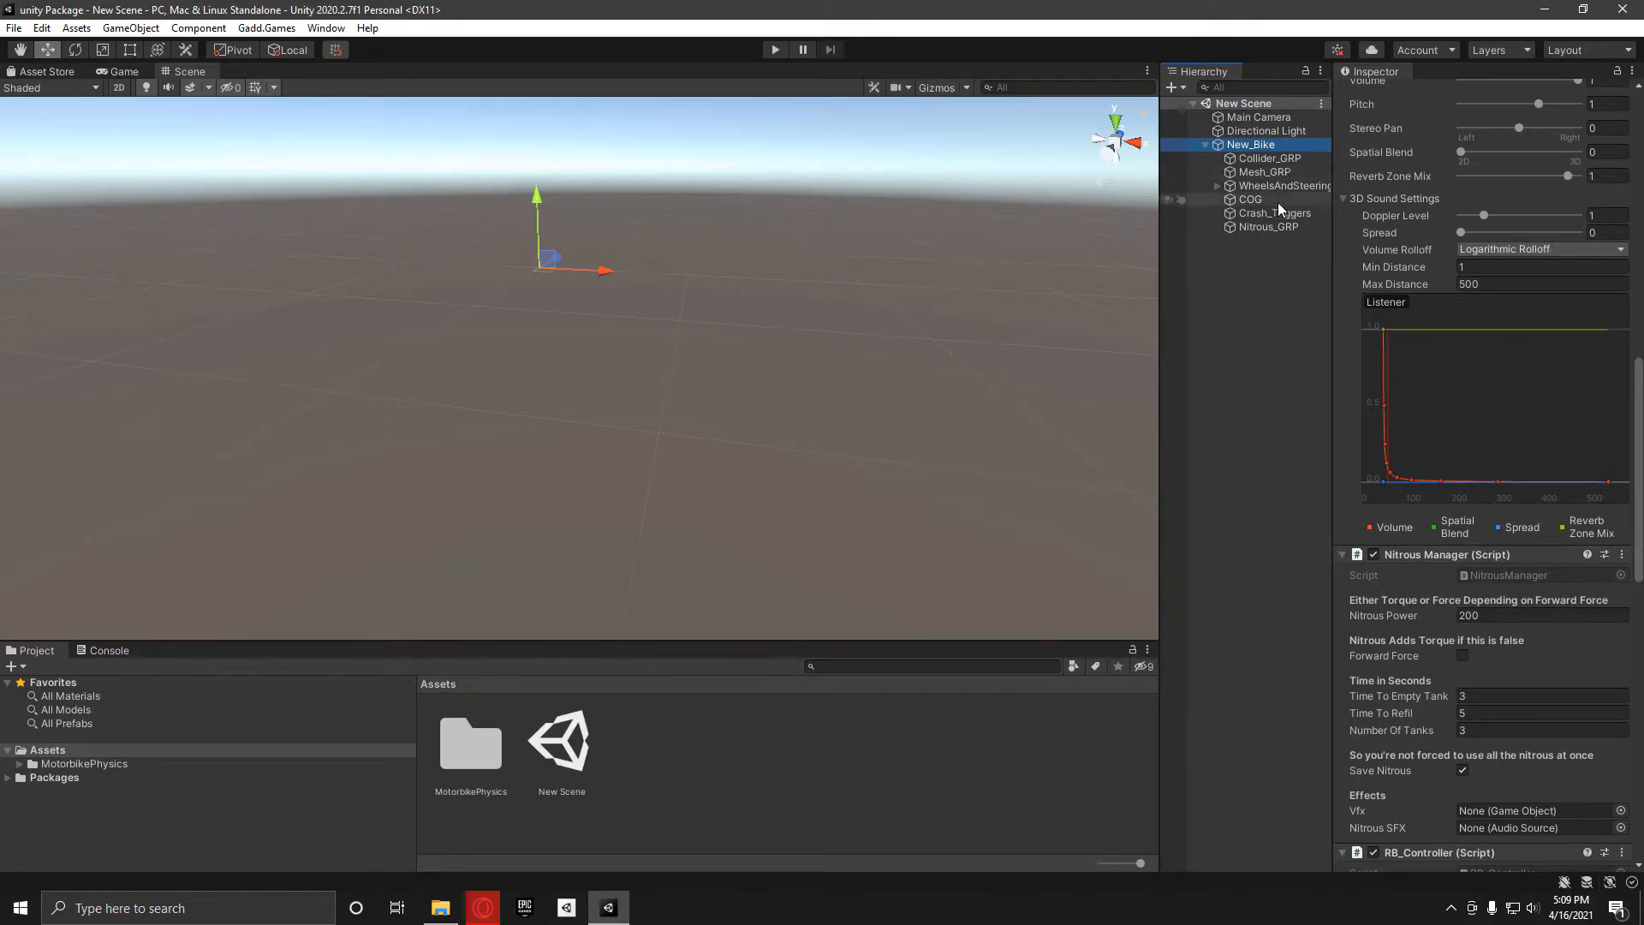
{"action": "left_click", "coordinate": [1268, 226]}
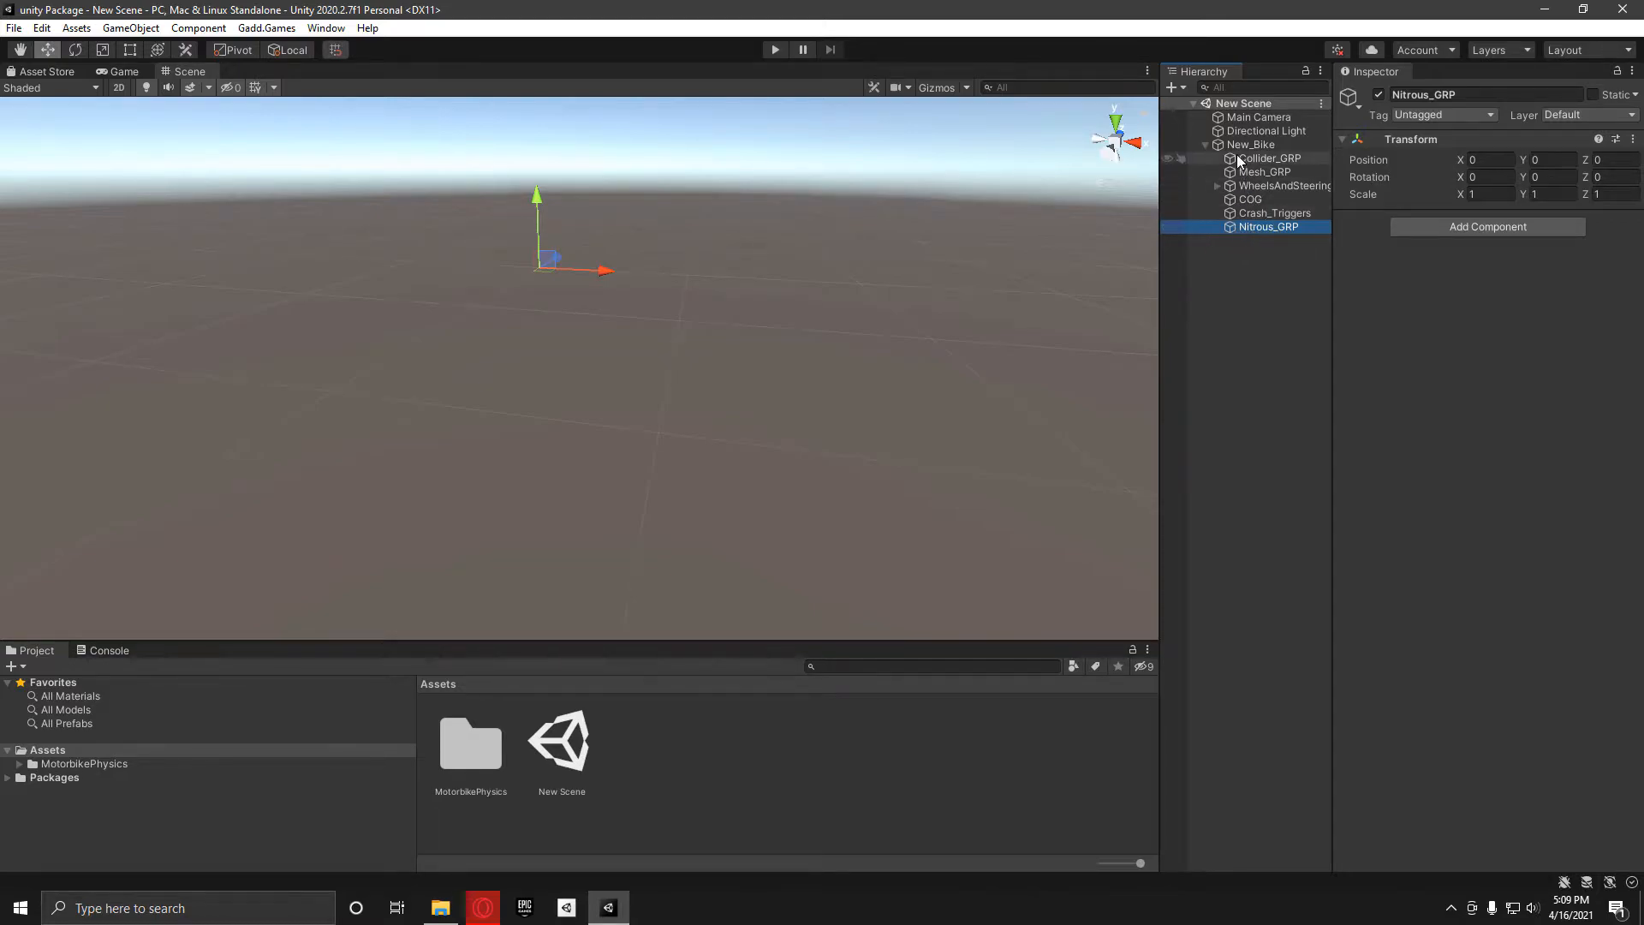
Delete New_Bike and browse to MotorbikePhysics/Prefabs/Bikes.
{"action": "key", "text": "Delete"}
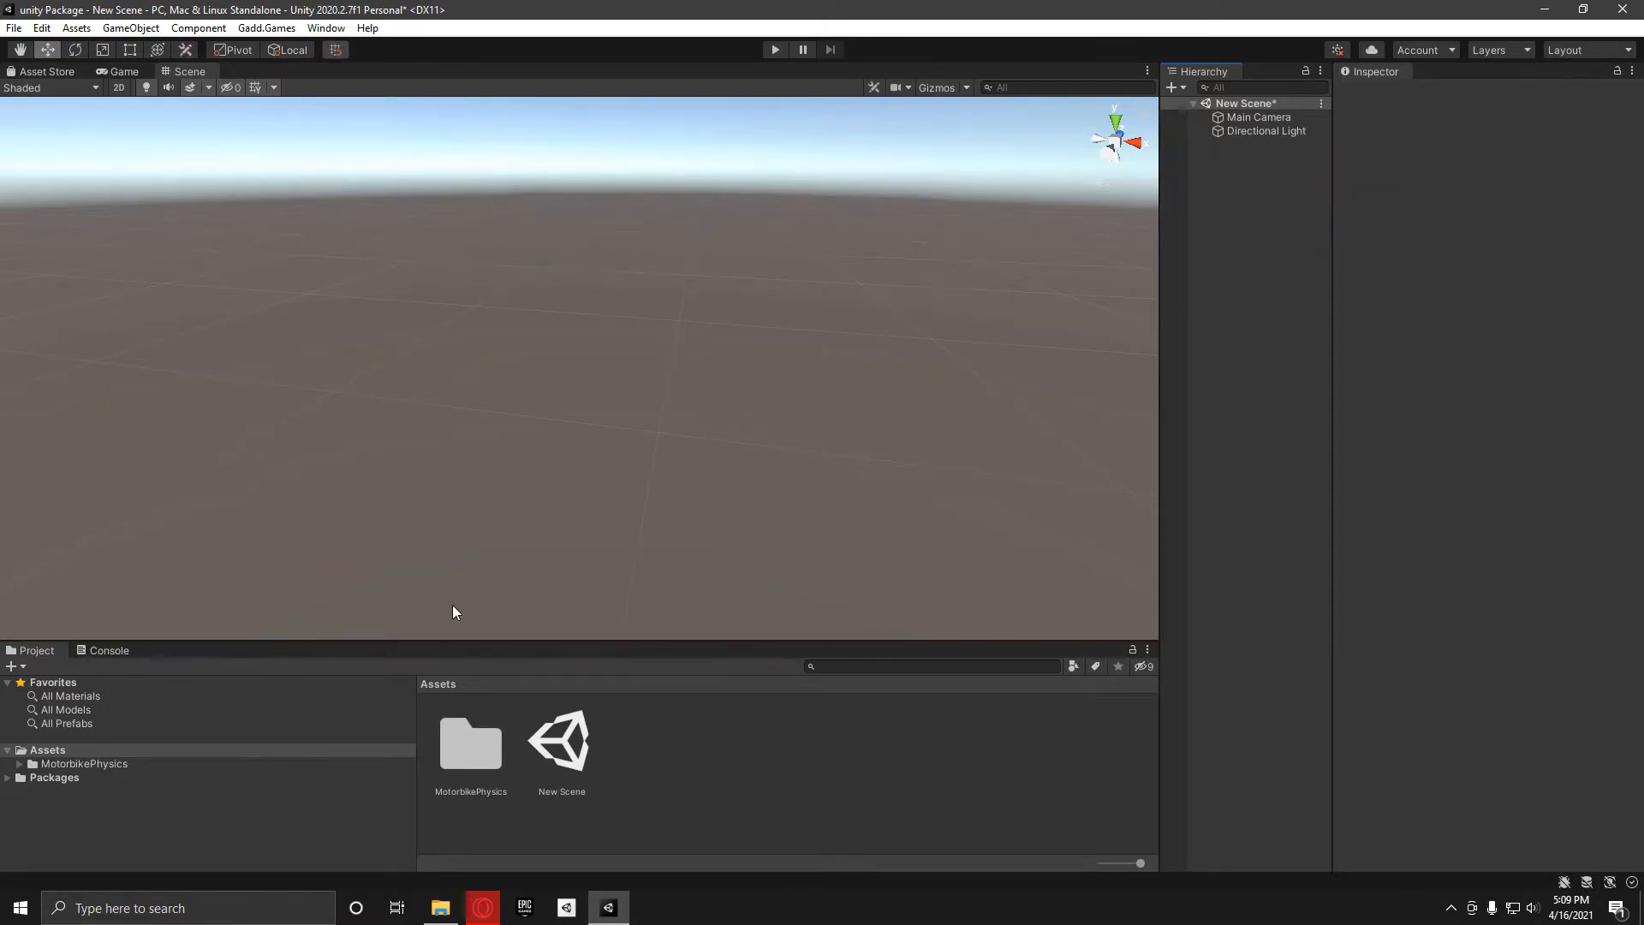
{"action": "double_click", "coordinate": [472, 742]}
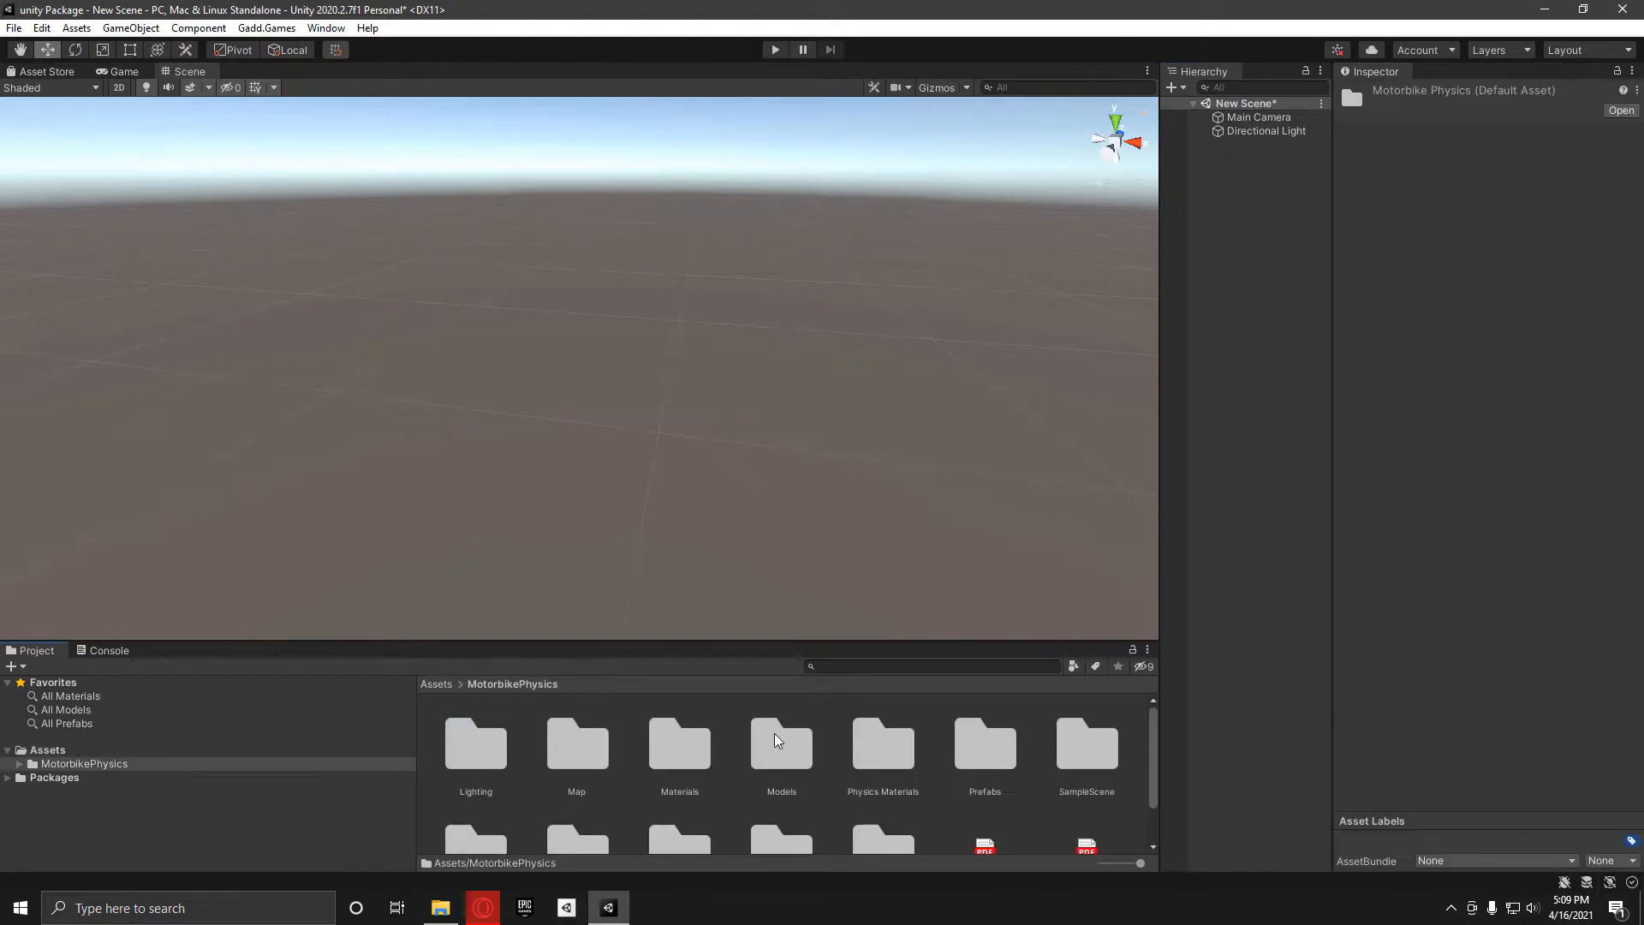
{"action": "double_click", "coordinate": [983, 745]}
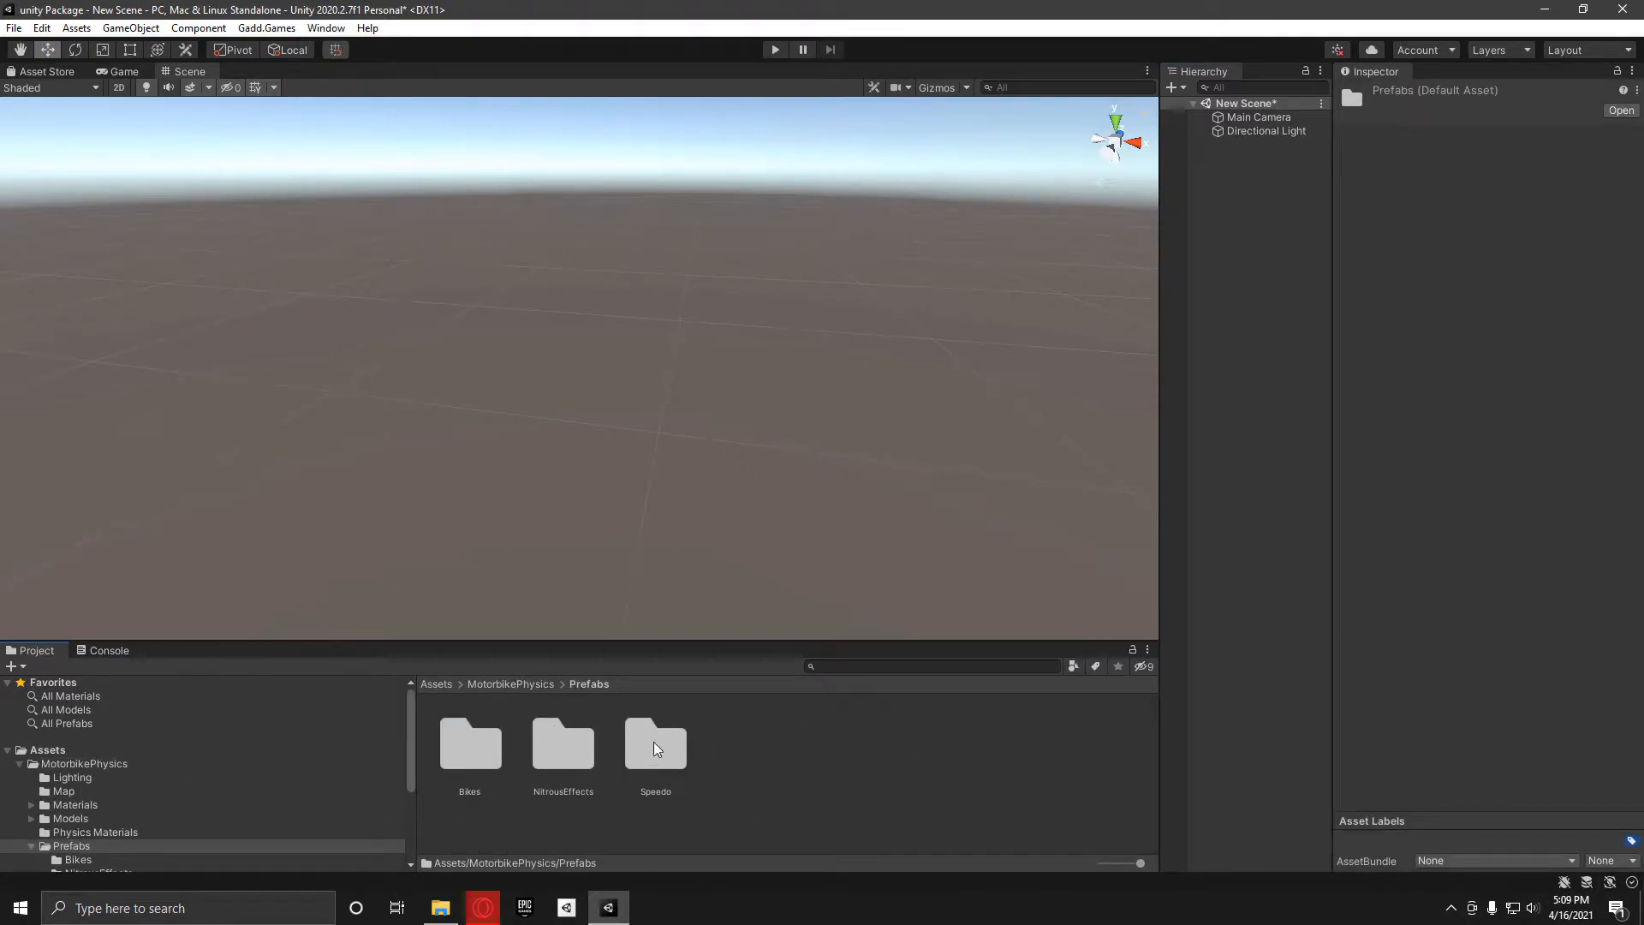
{"action": "double_click", "coordinate": [469, 744]}
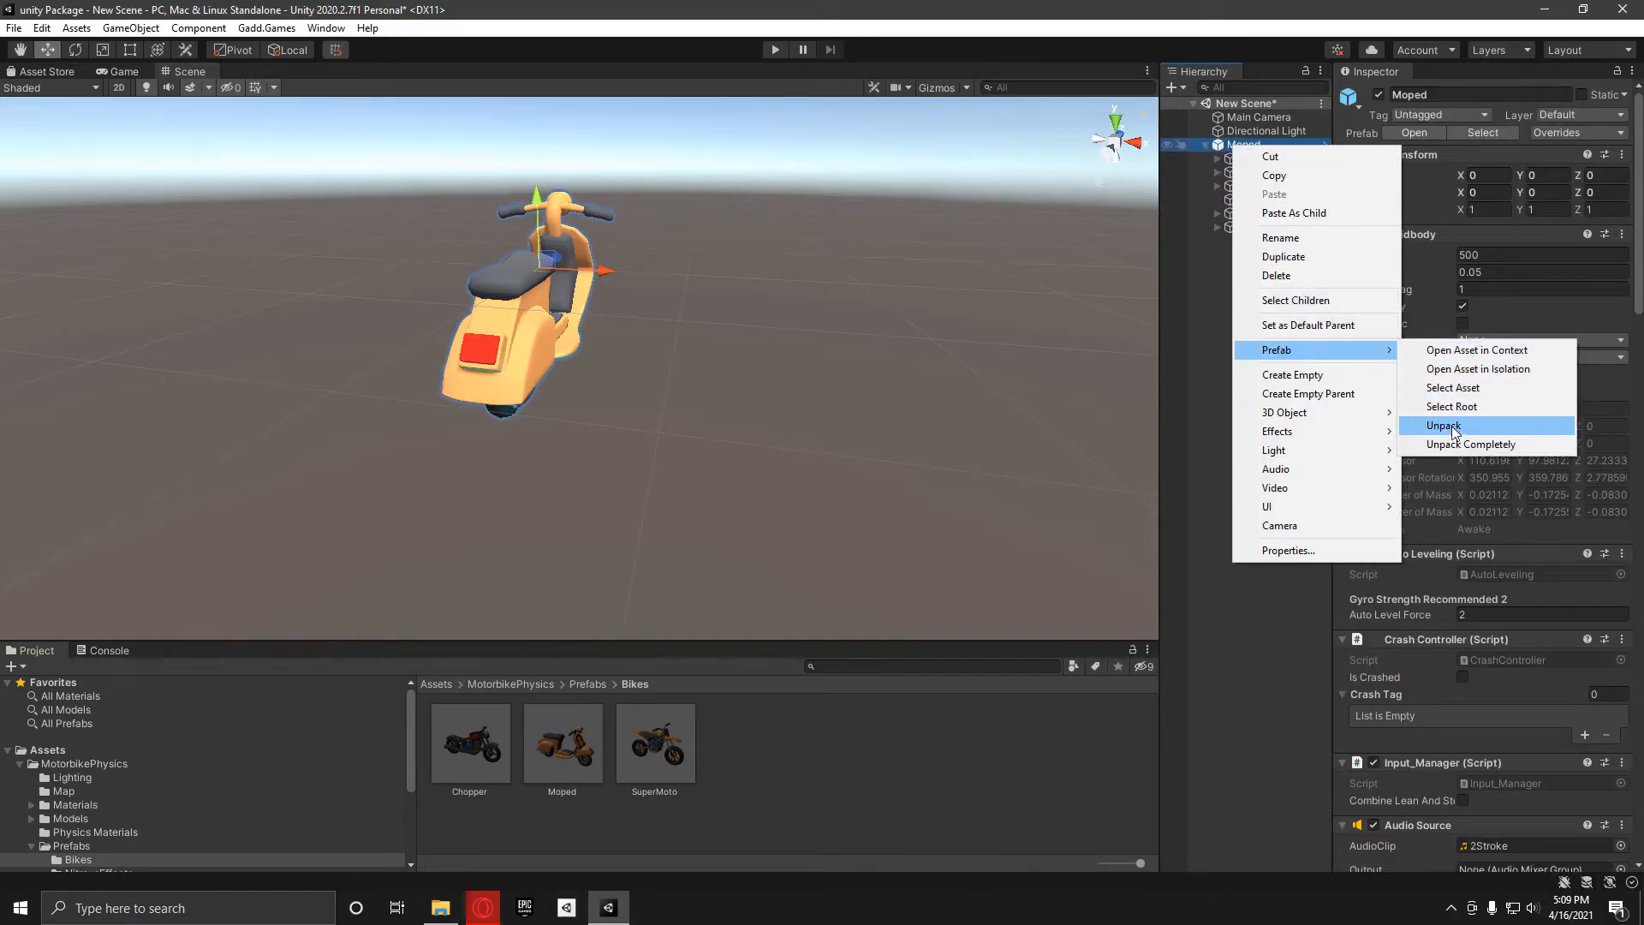
Unpack the dragged-in Moped prefab into plain objects and select it.
{"action": "left_click", "coordinate": [1444, 425]}
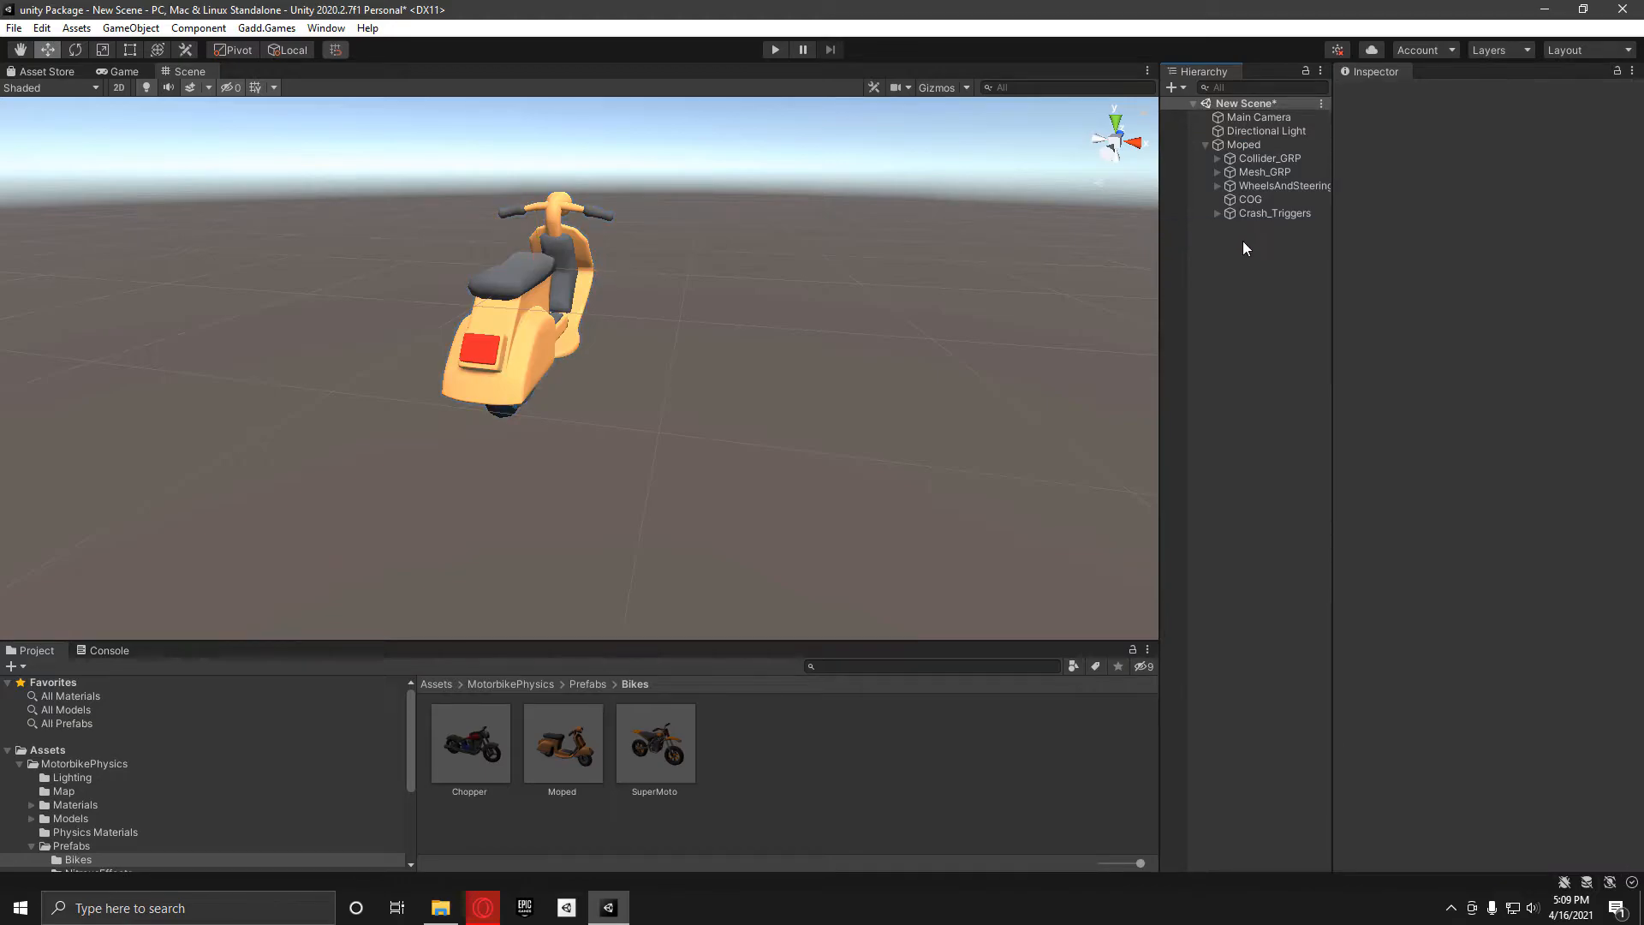
{"action": "mouse_move", "coordinate": [1255, 237]}
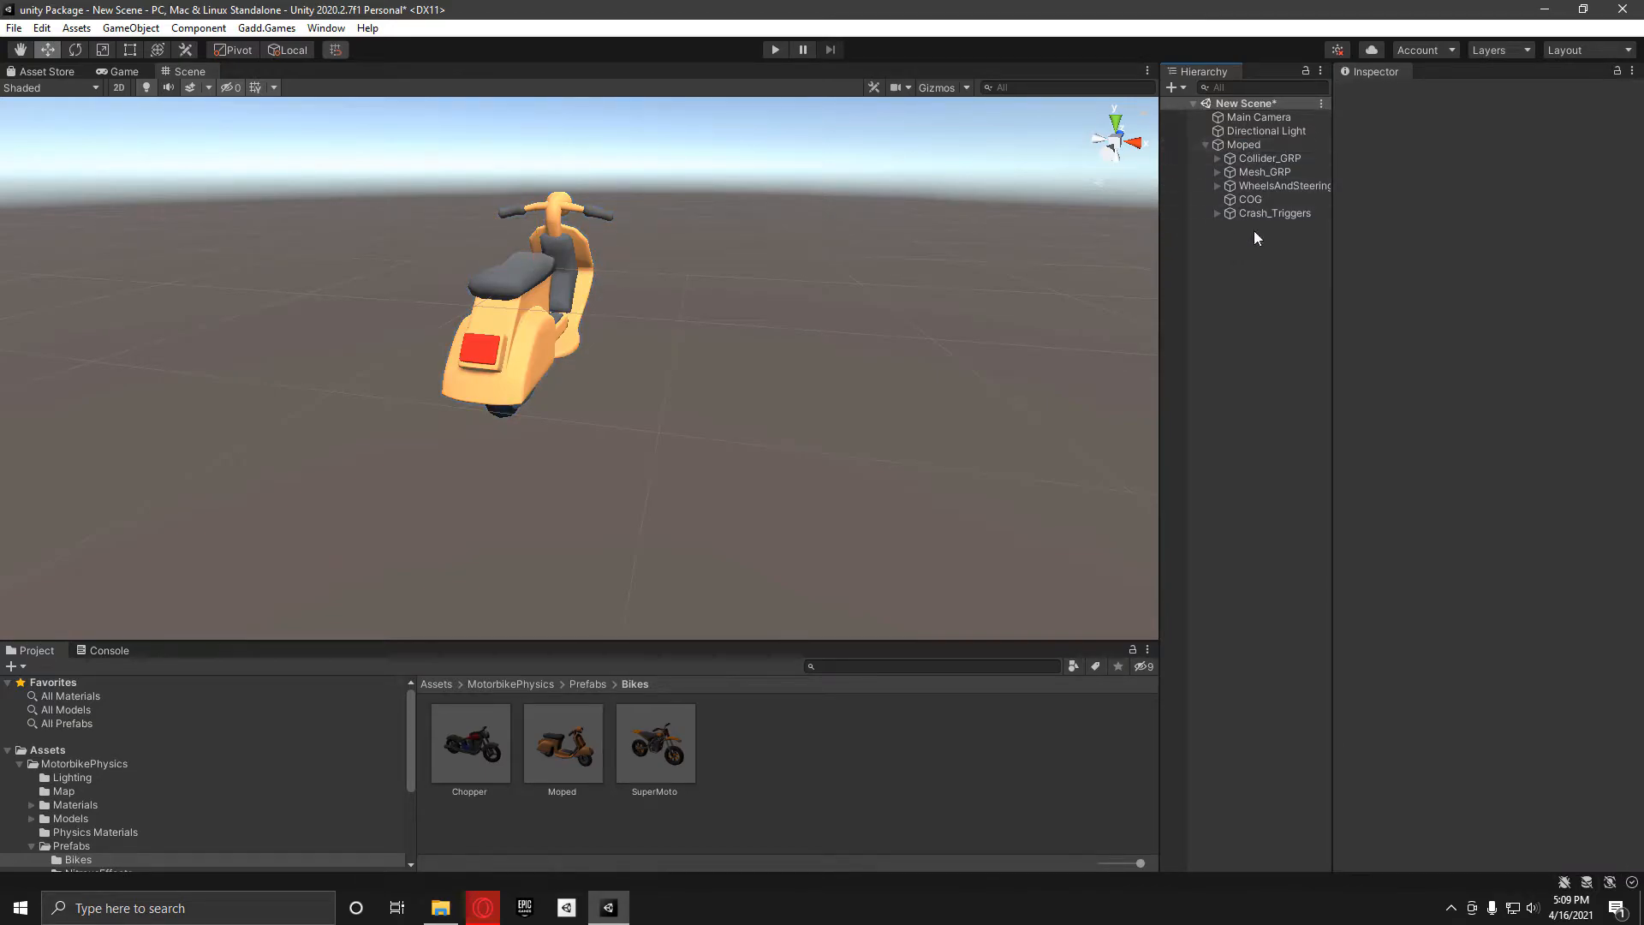
{"action": "left_click", "coordinate": [1244, 144]}
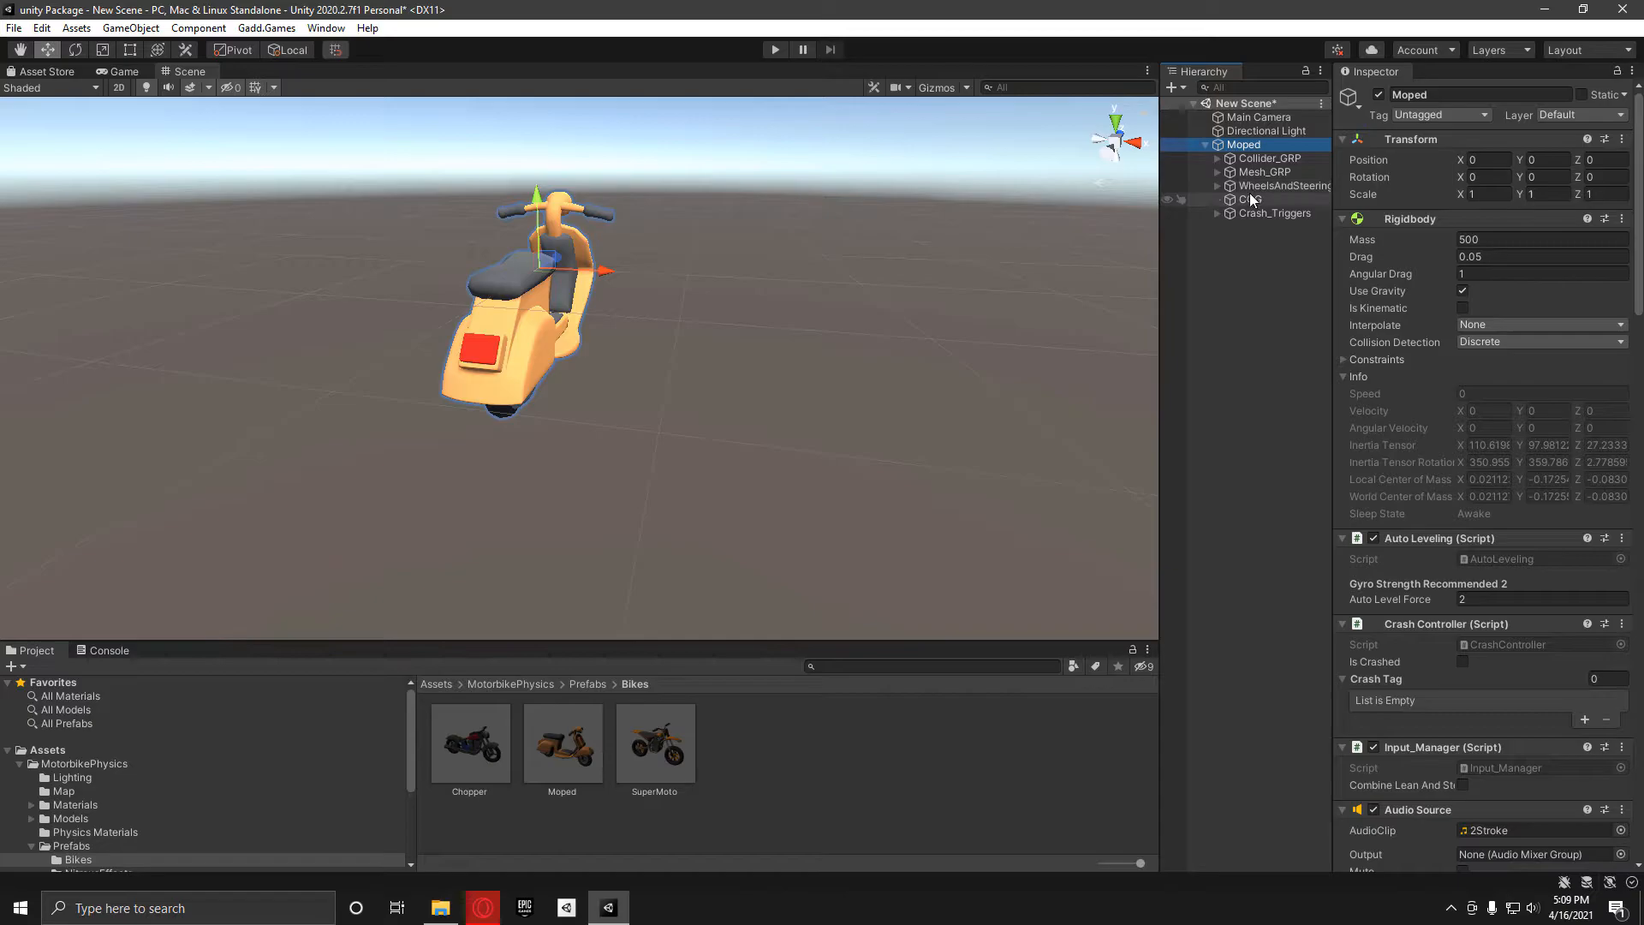
Add an empty Nitrous_GRP beside the Moped and return to the Prefabs folder.
{"action": "left_click", "coordinate": [1196, 288]}
{"action": "type", "text": "Nitrous_GRP"}
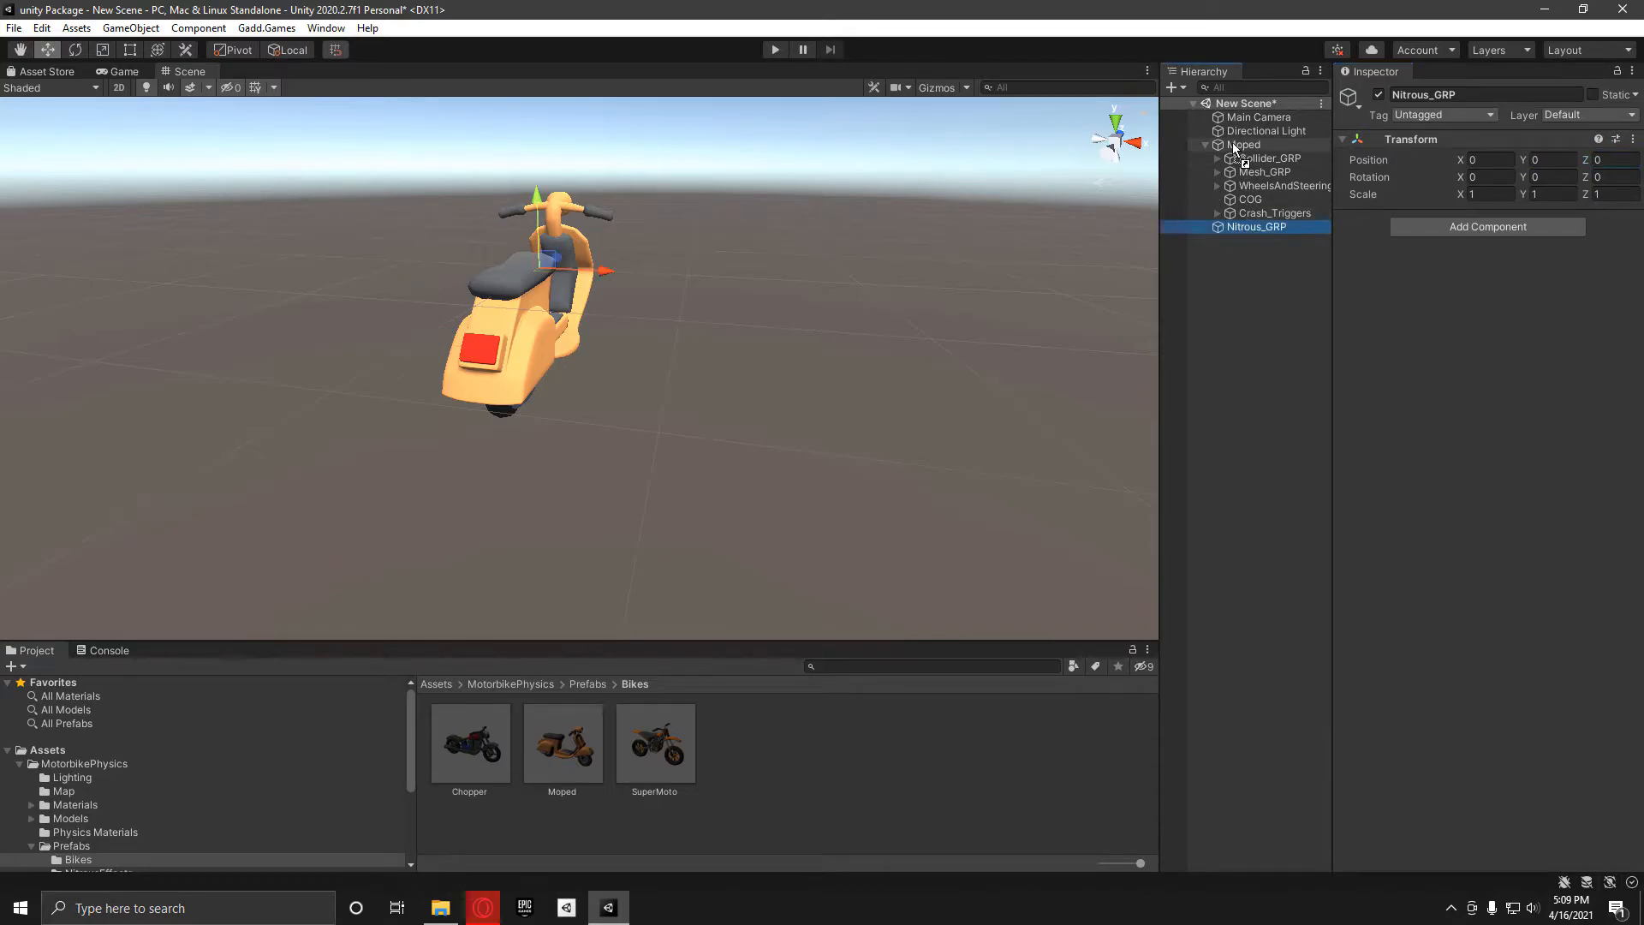
{"action": "left_click", "coordinate": [1218, 144]}
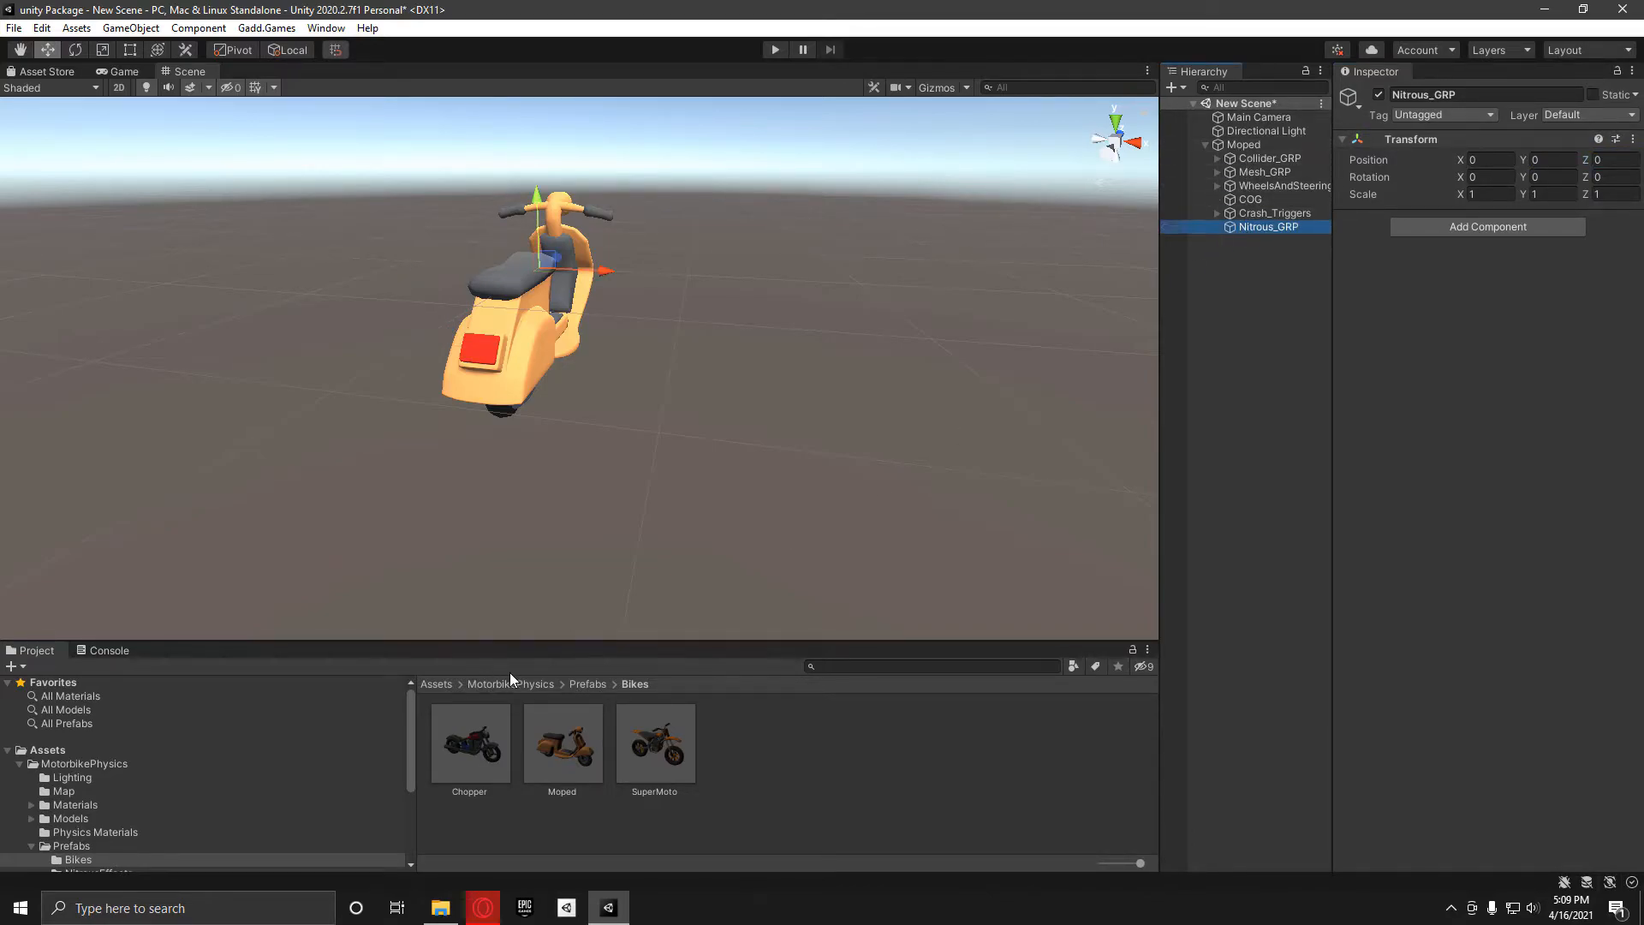
{"action": "left_click", "coordinate": [588, 683]}
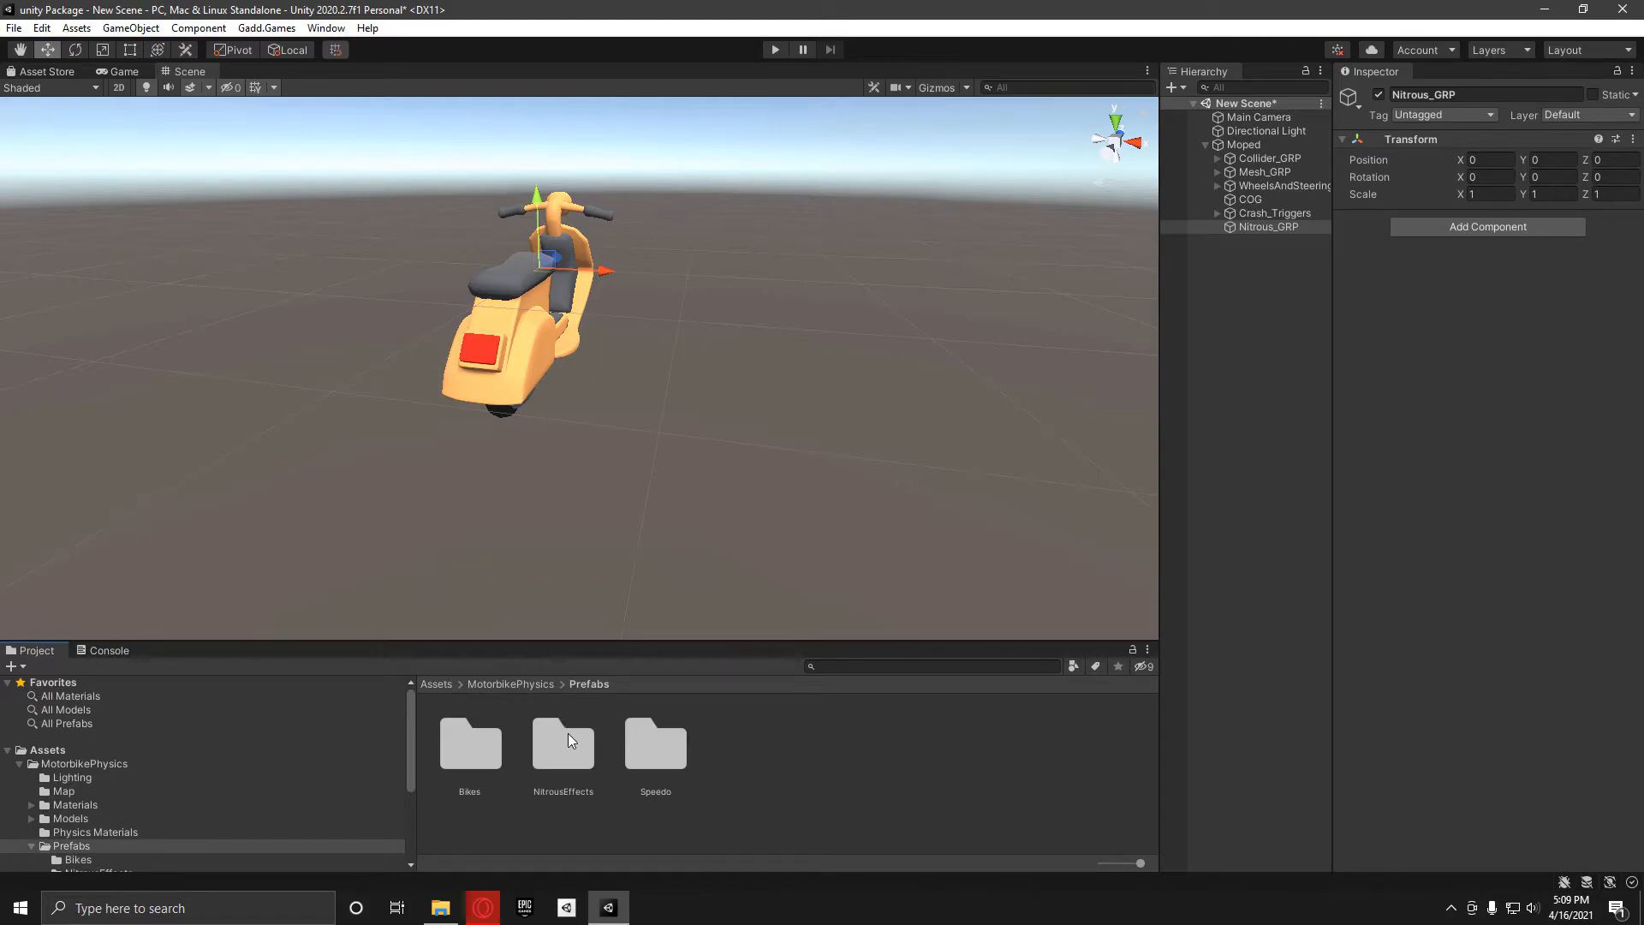
Drop the BlueFlames effect into the Moped's Nitrous_GRP and expand its sound and particle children.
{"action": "double_click", "coordinate": [563, 742]}
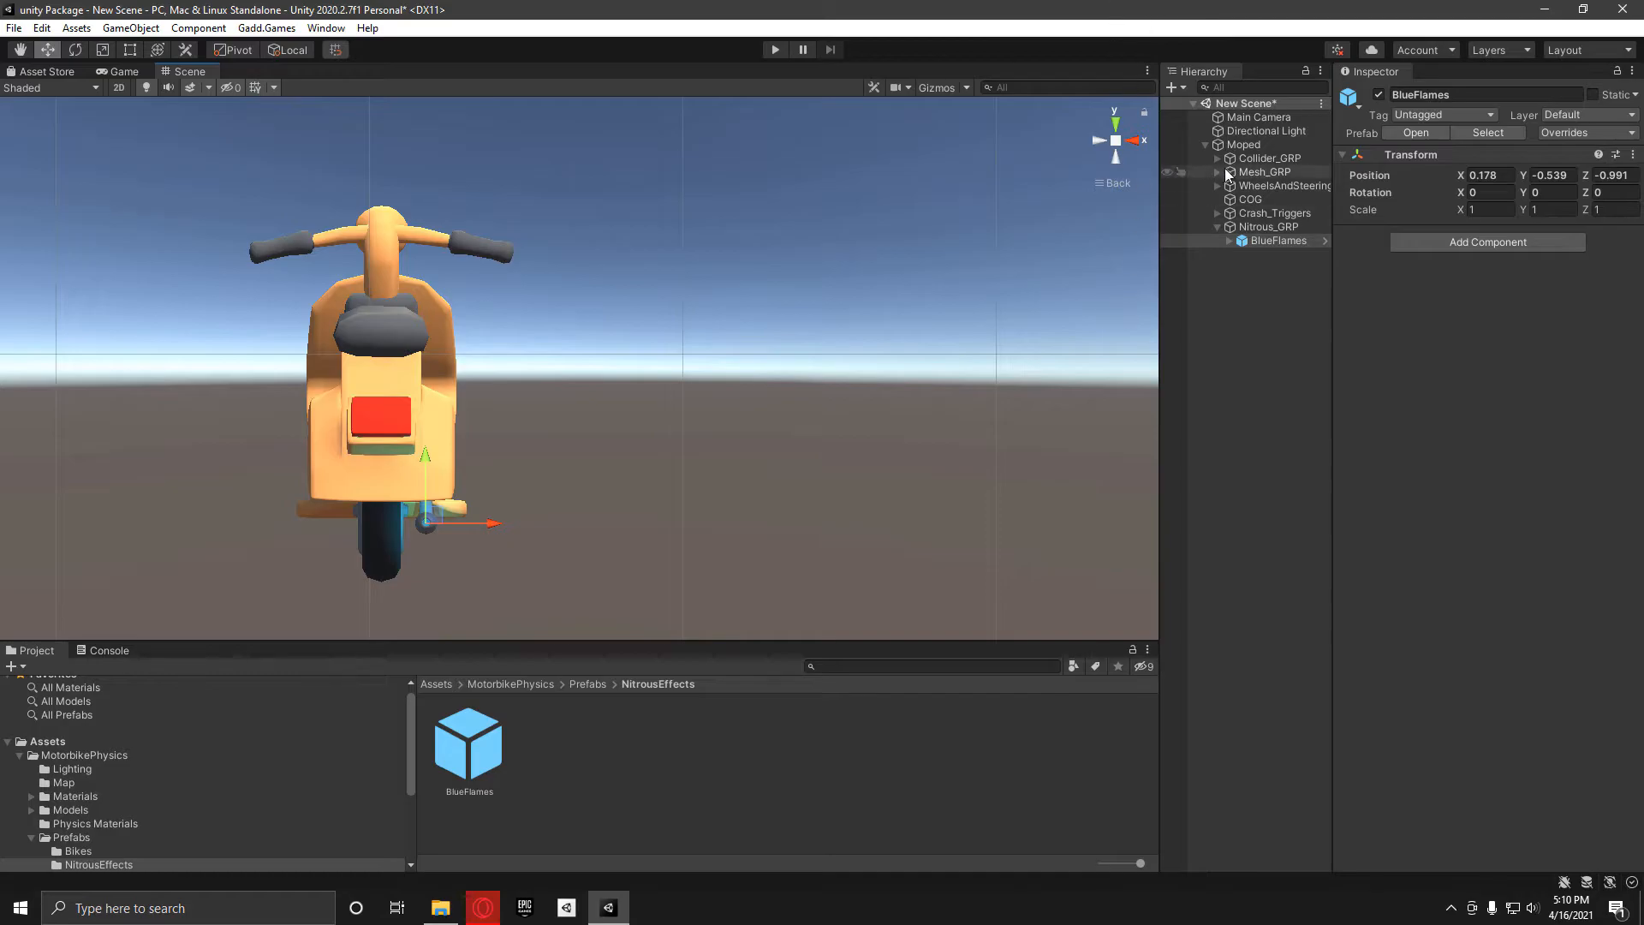
{"action": "left_click", "coordinate": [1244, 144]}
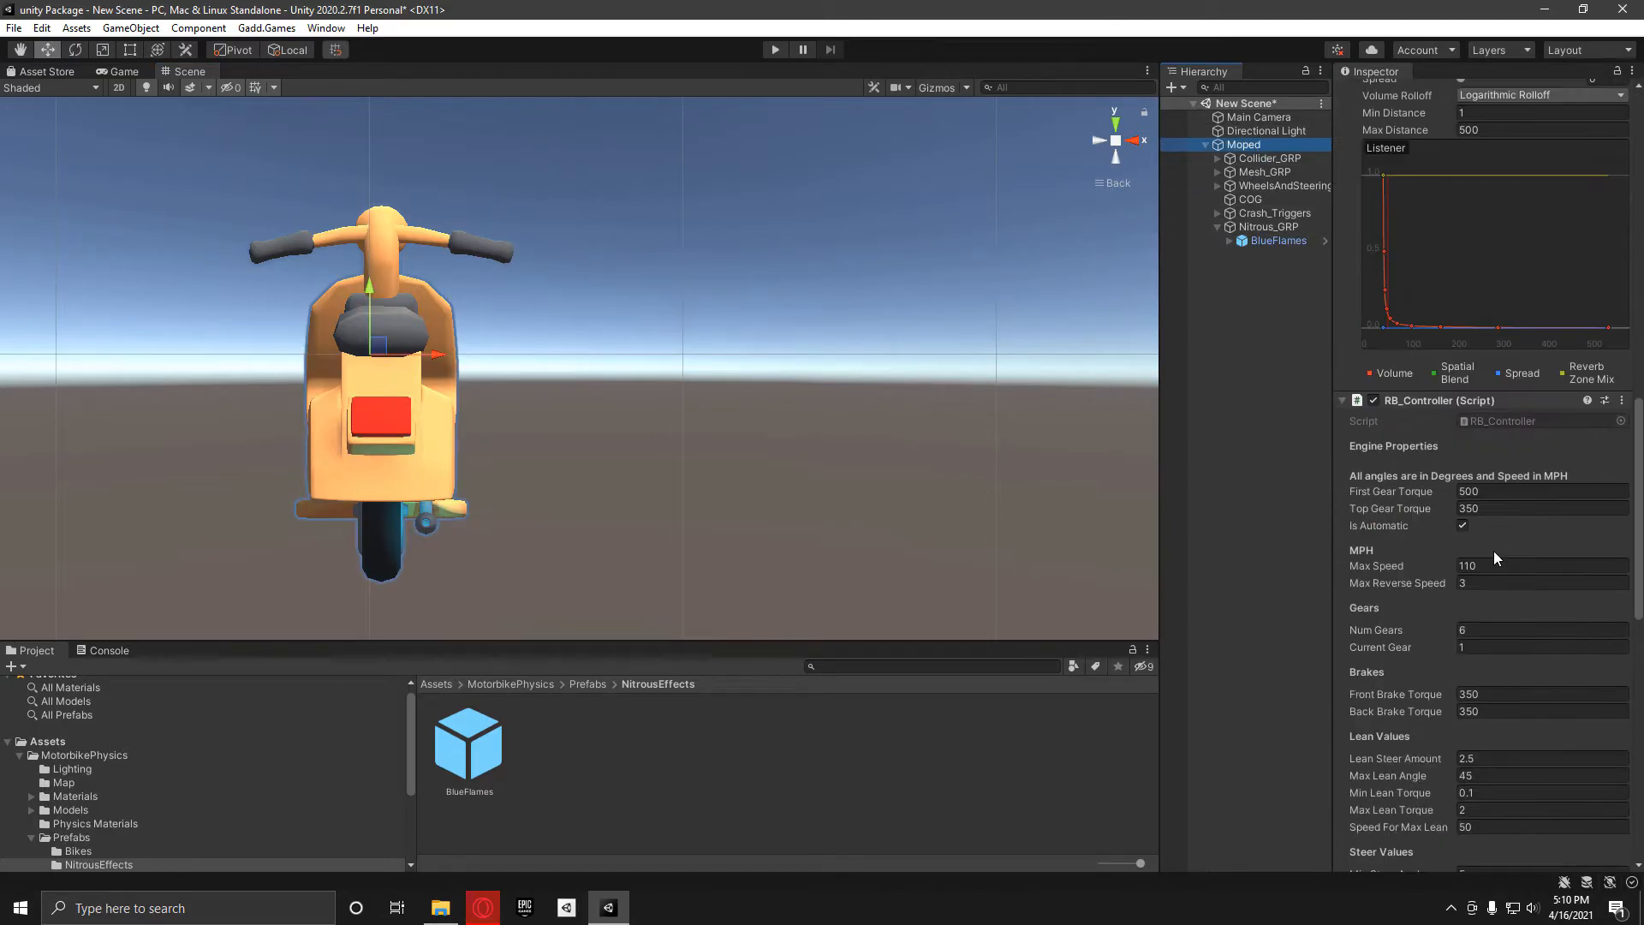
{"action": "scroll", "scroll_direction": "down", "scroll_amount": 3}
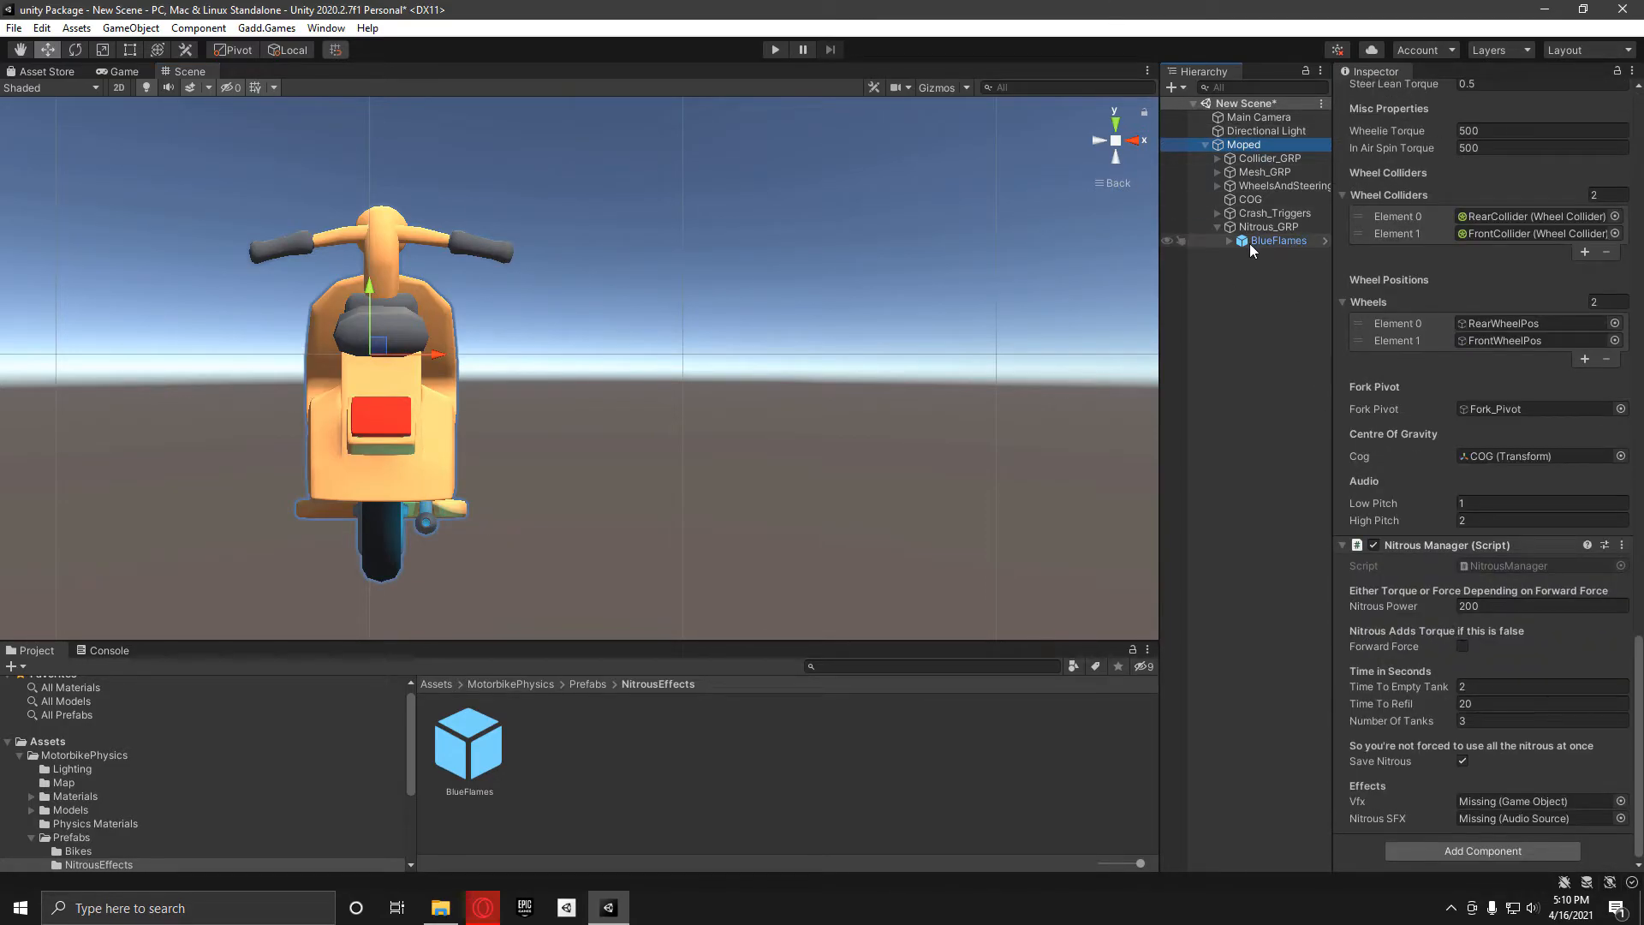
{"action": "left_click", "coordinate": [1230, 239]}
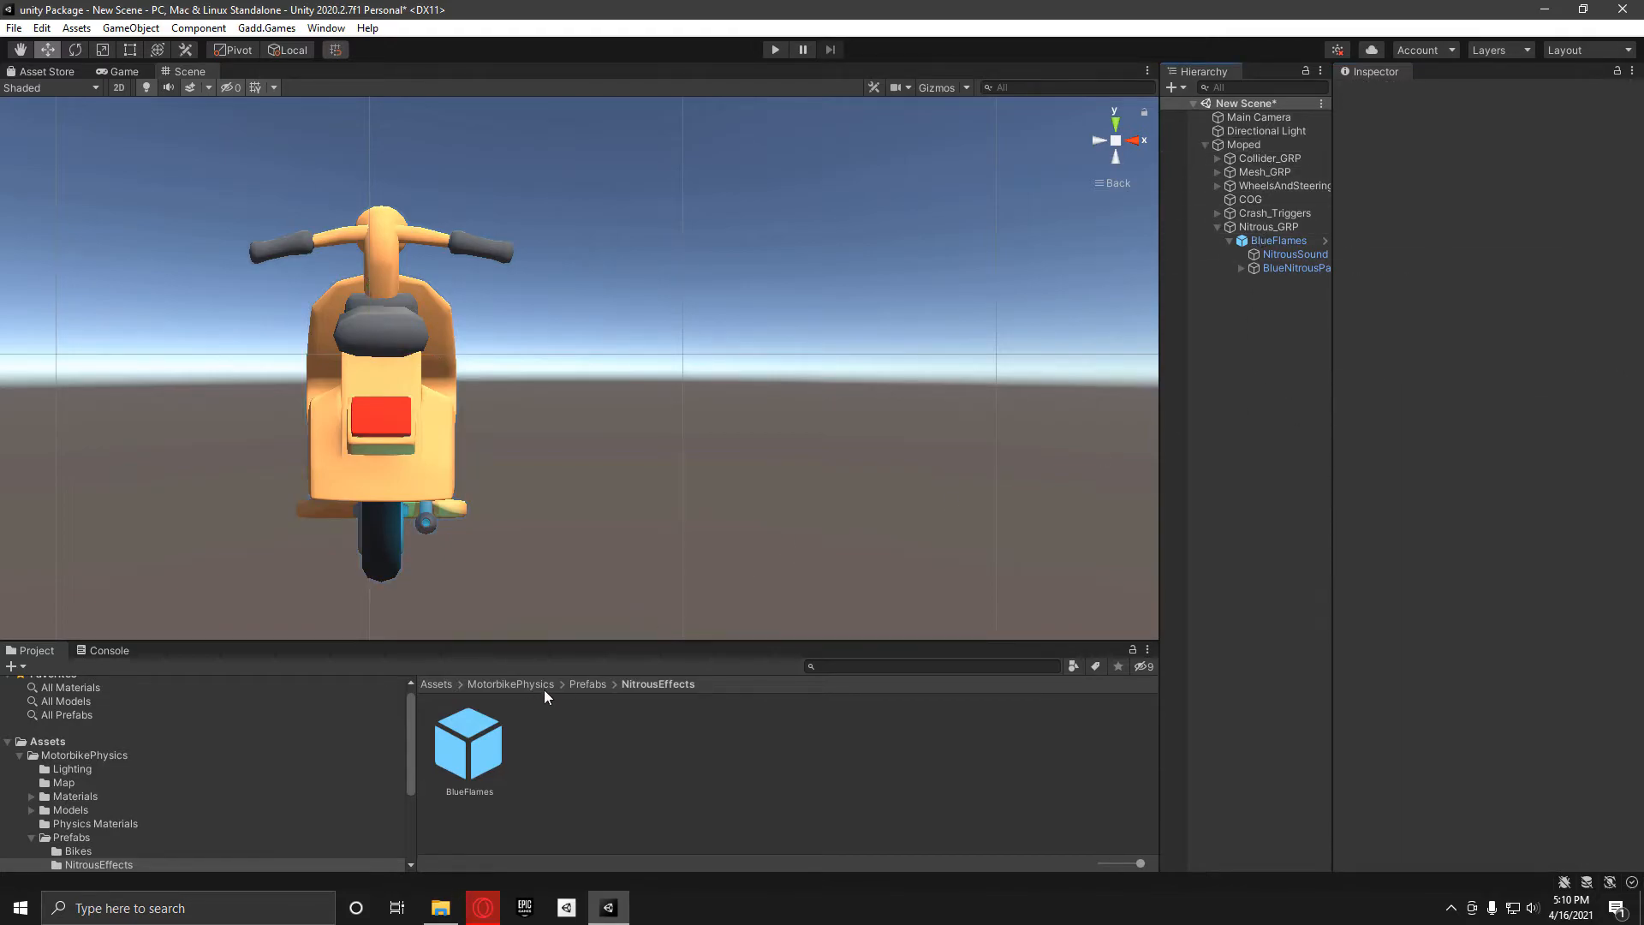
Add the Speedo UI, link Speedometer Controller and Nitrous UI to the Moped, then select the Moped.
{"action": "left_click", "coordinate": [82, 864]}
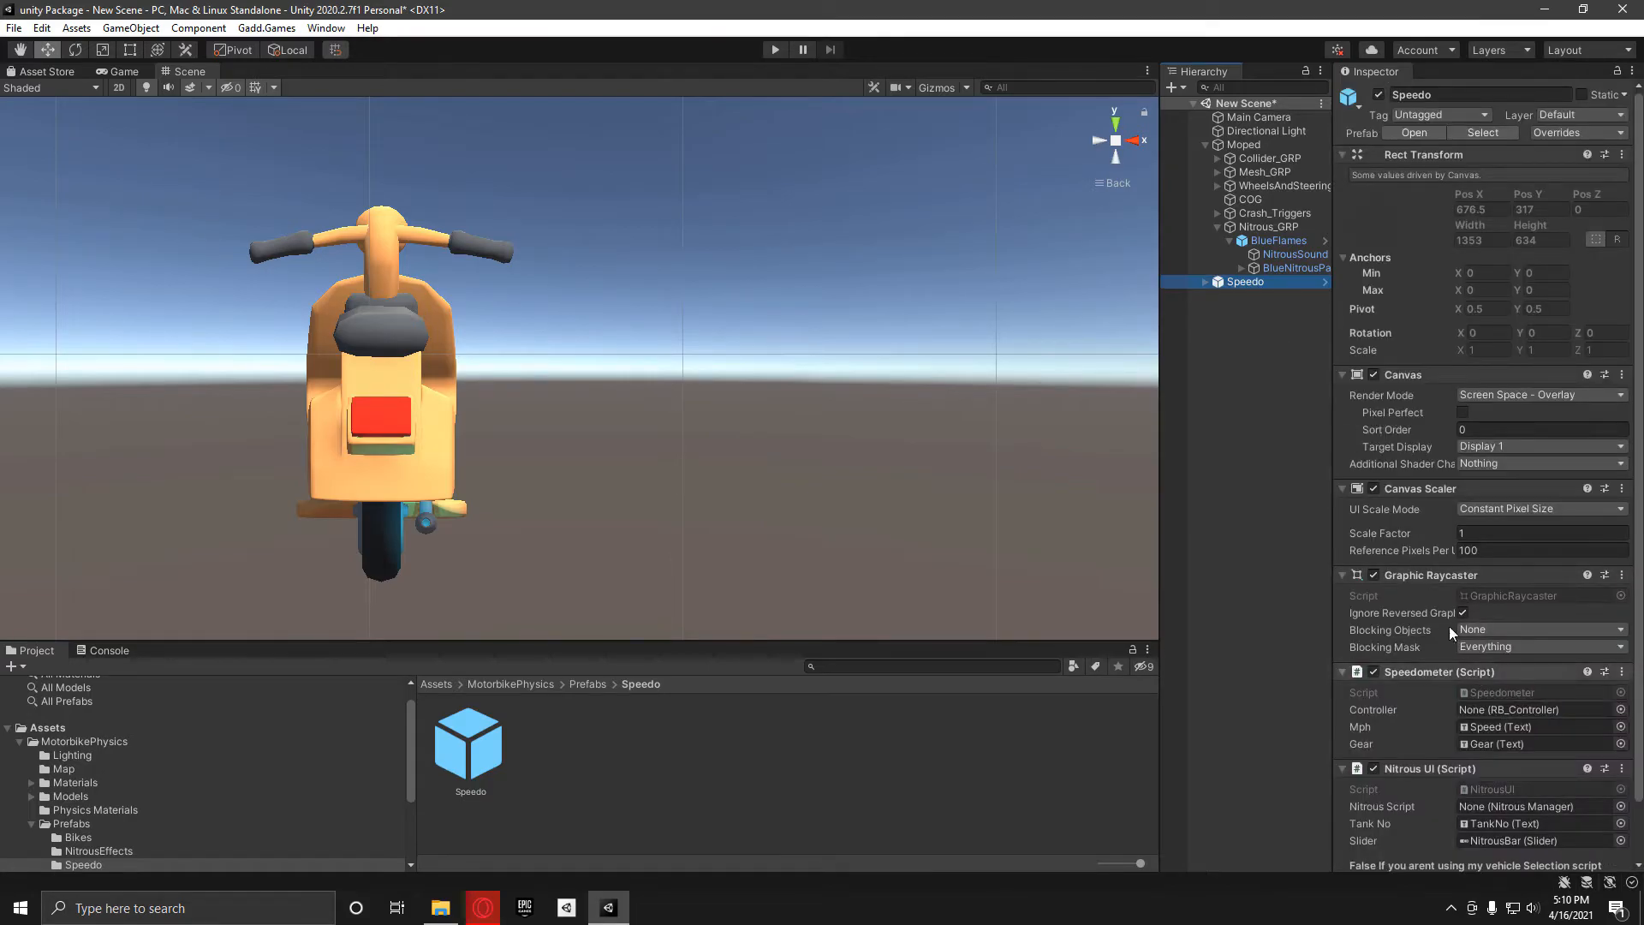
{"action": "left_click", "coordinate": [1535, 709]}
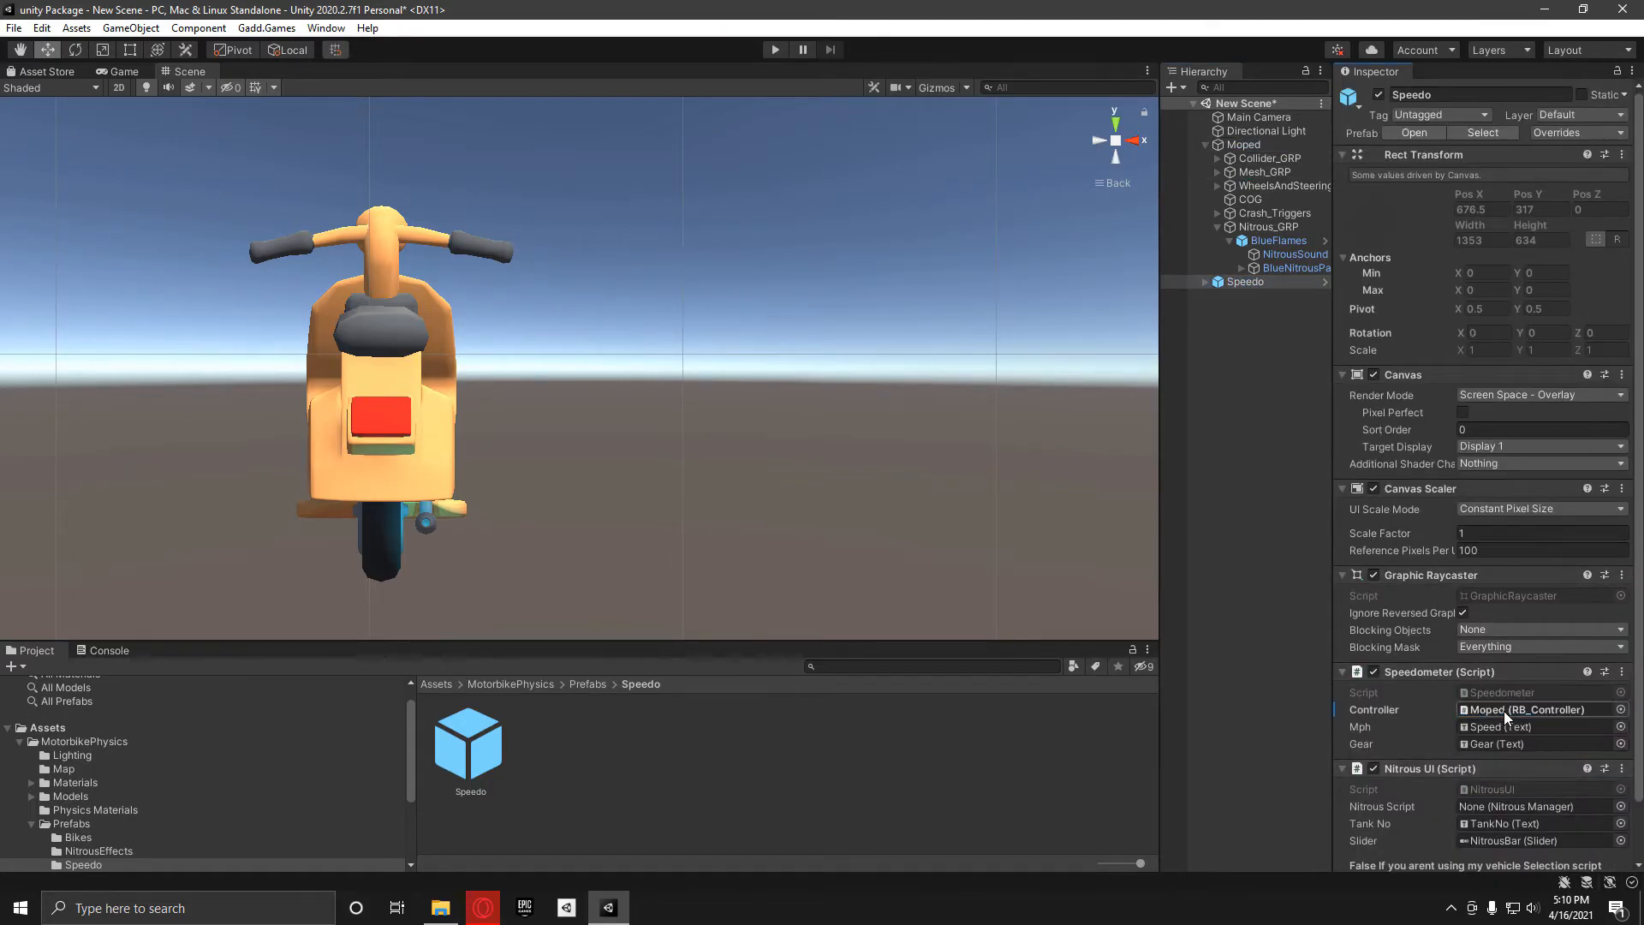
{"action": "left_click", "coordinate": [1531, 807]}
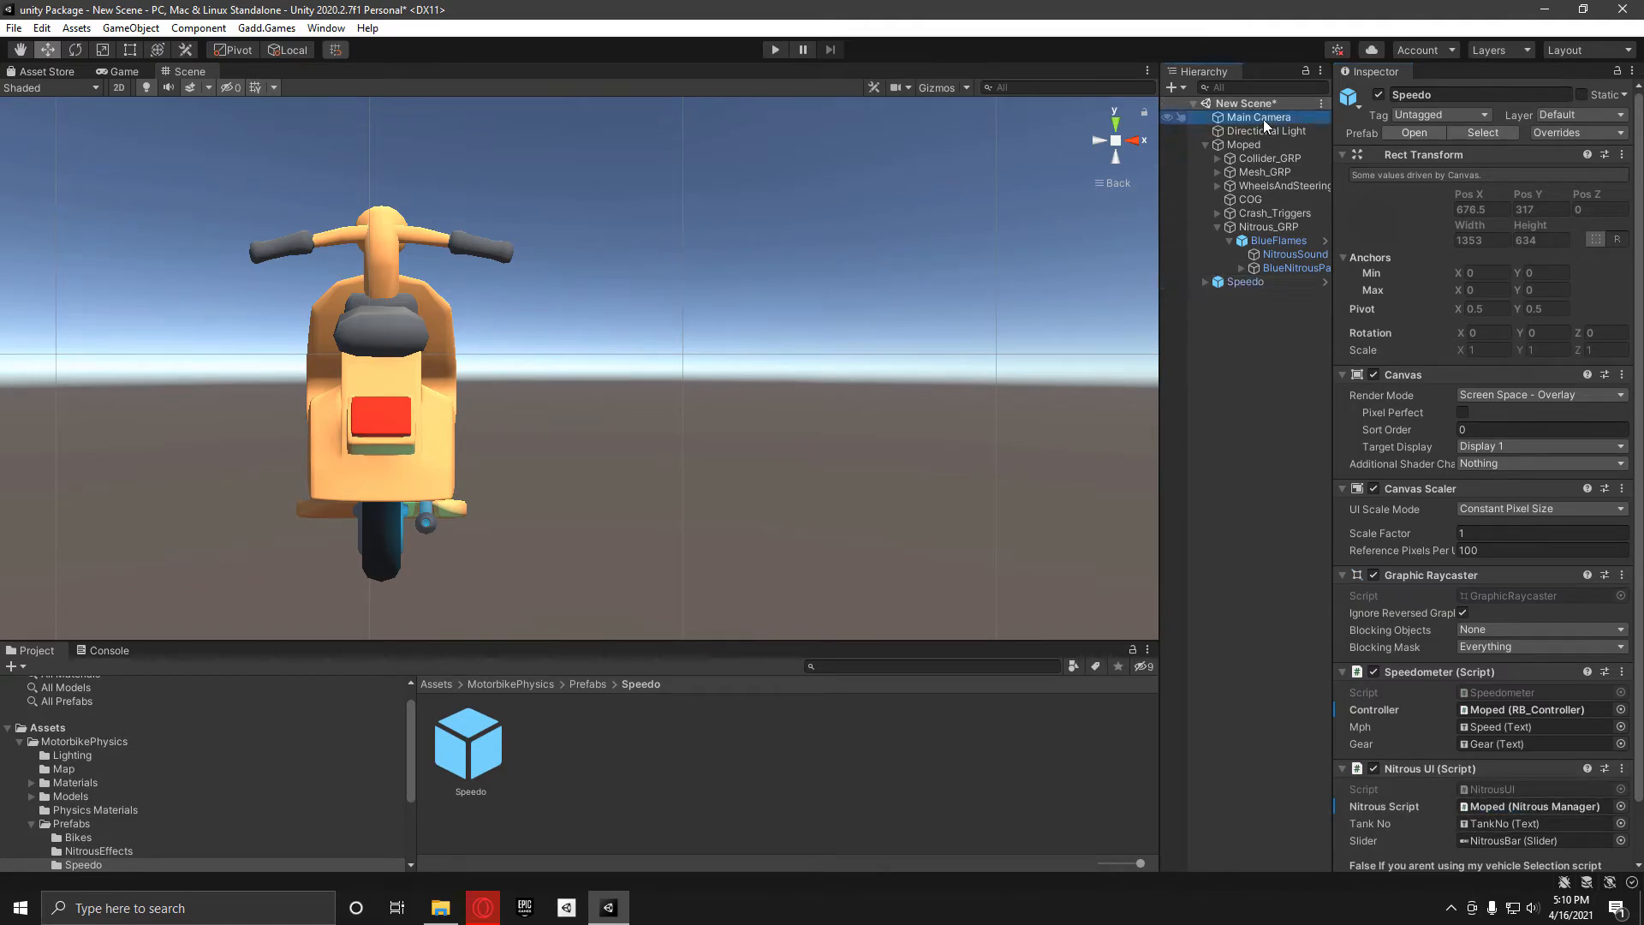
{"action": "left_click", "coordinate": [1257, 116]}
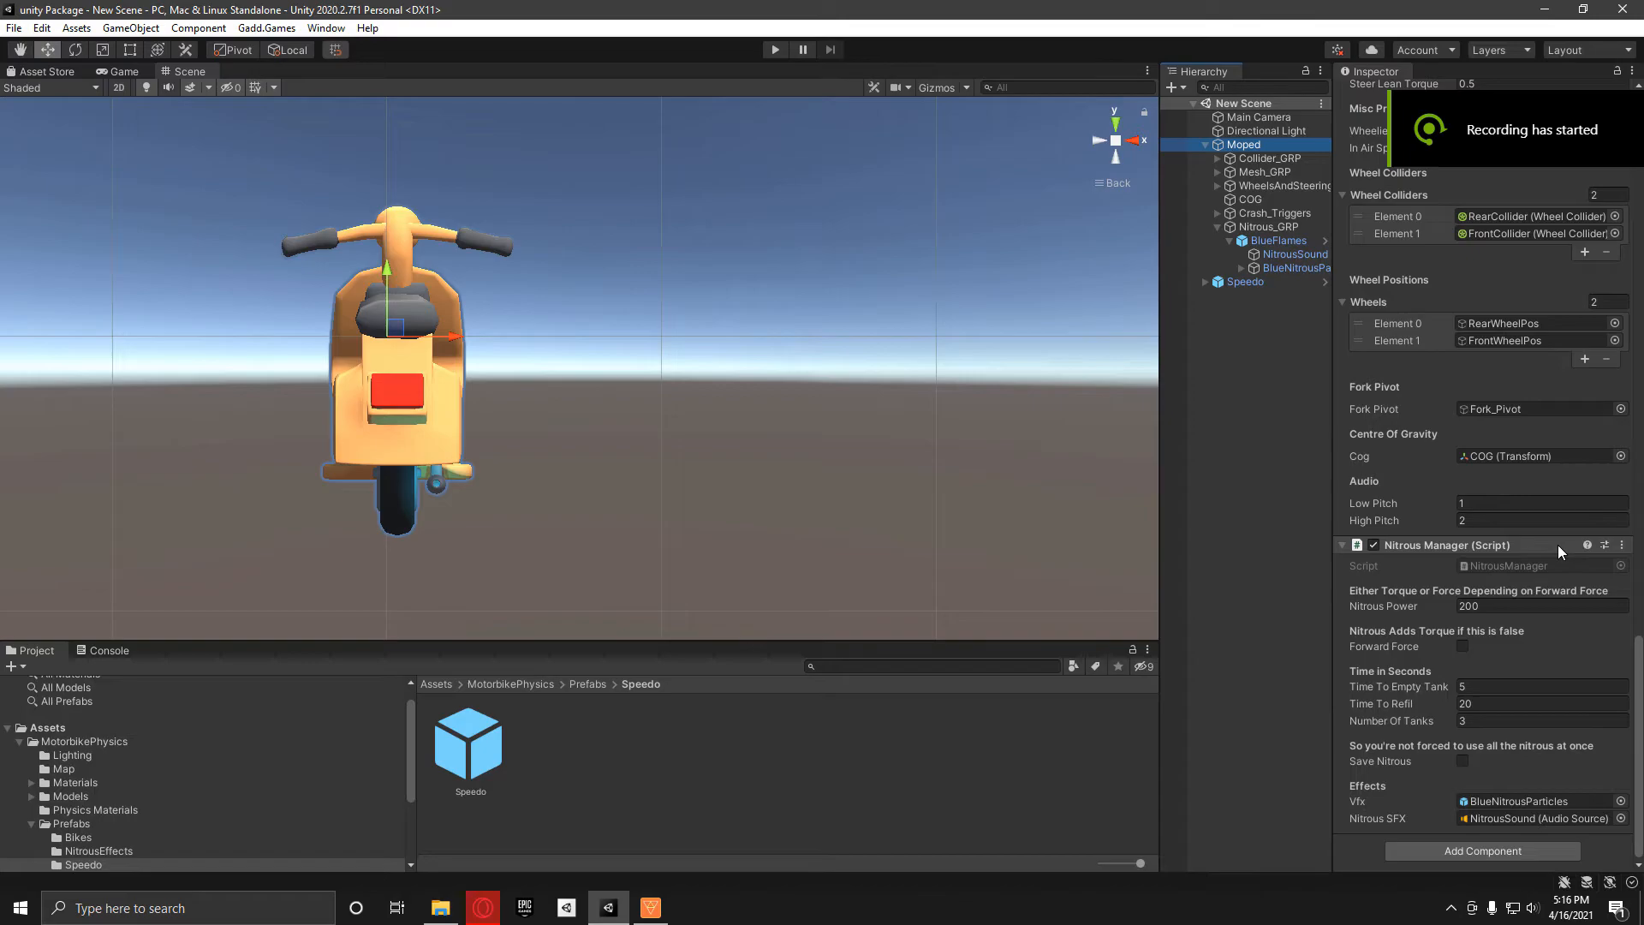
Review Forward Force and tank timings in the Moped's Nitrous Manager and enable Save Nitrous.
{"action": "left_click", "coordinate": [1542, 606]}
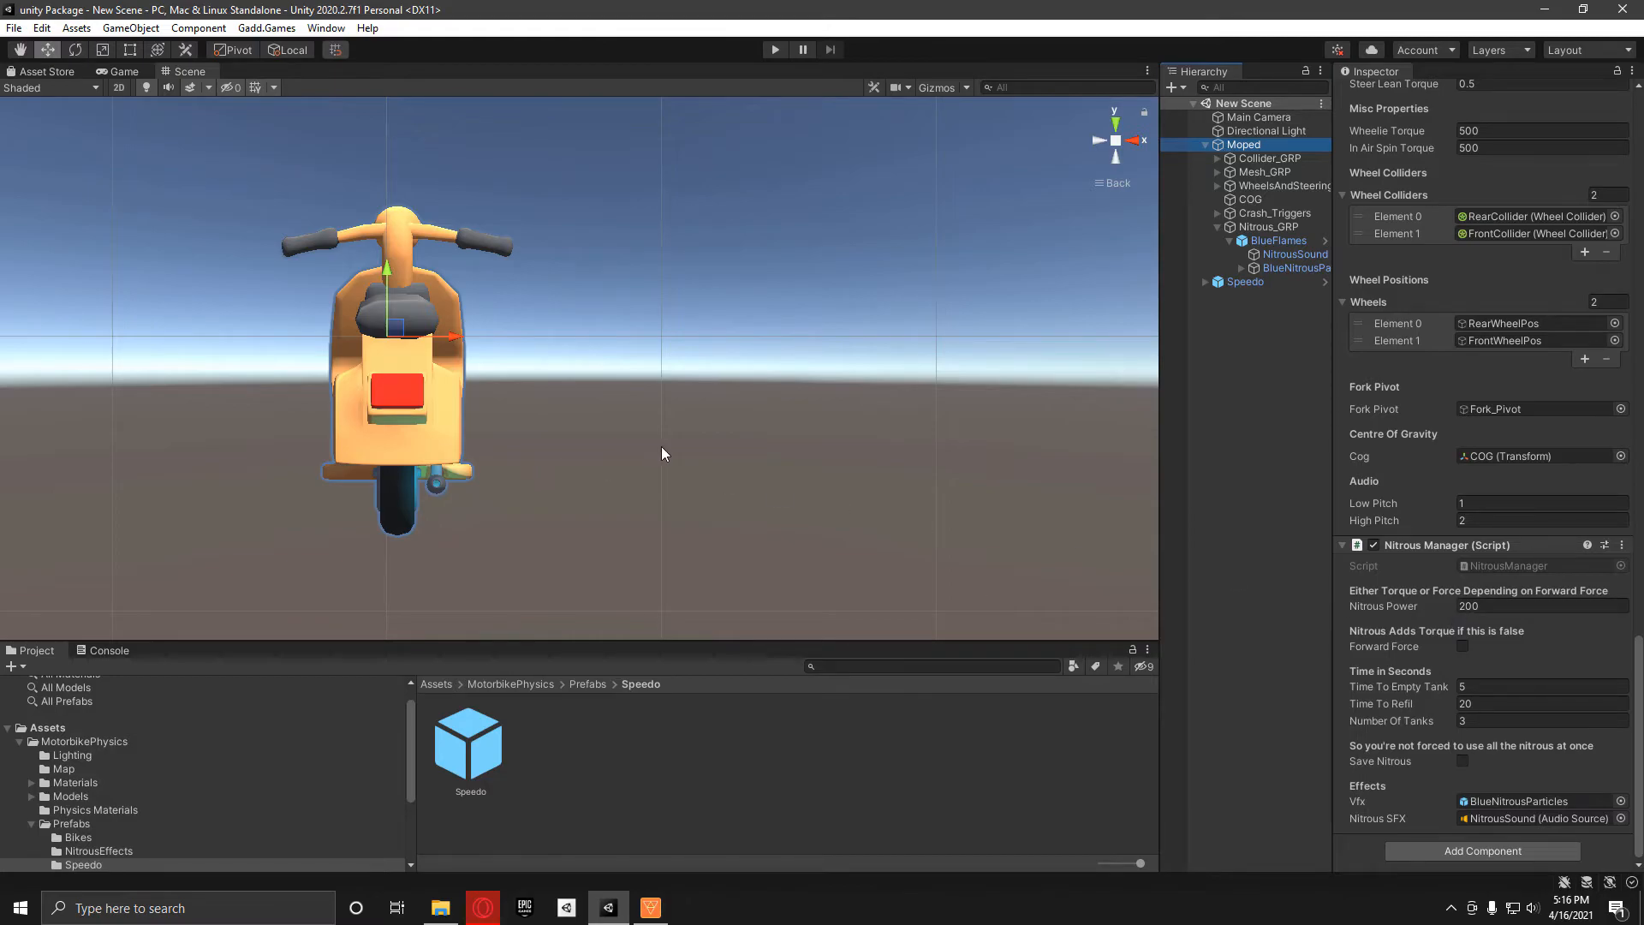
{"action": "mouse_move", "coordinate": [544, 447]}
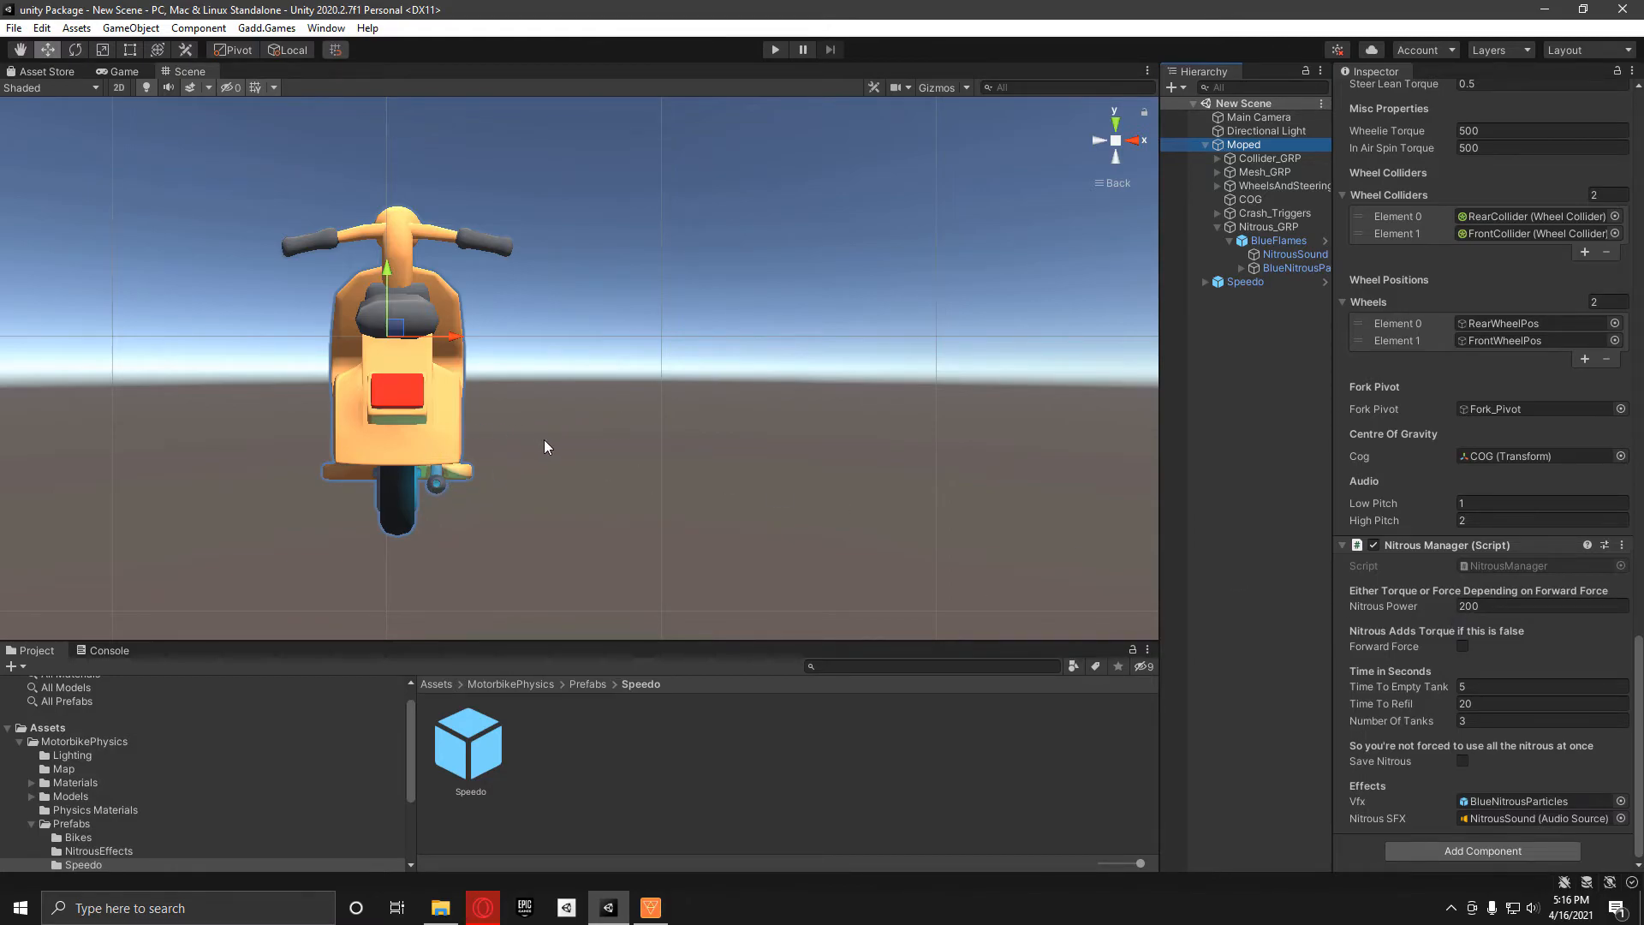
{"action": "mouse_move", "coordinate": [1461, 634]}
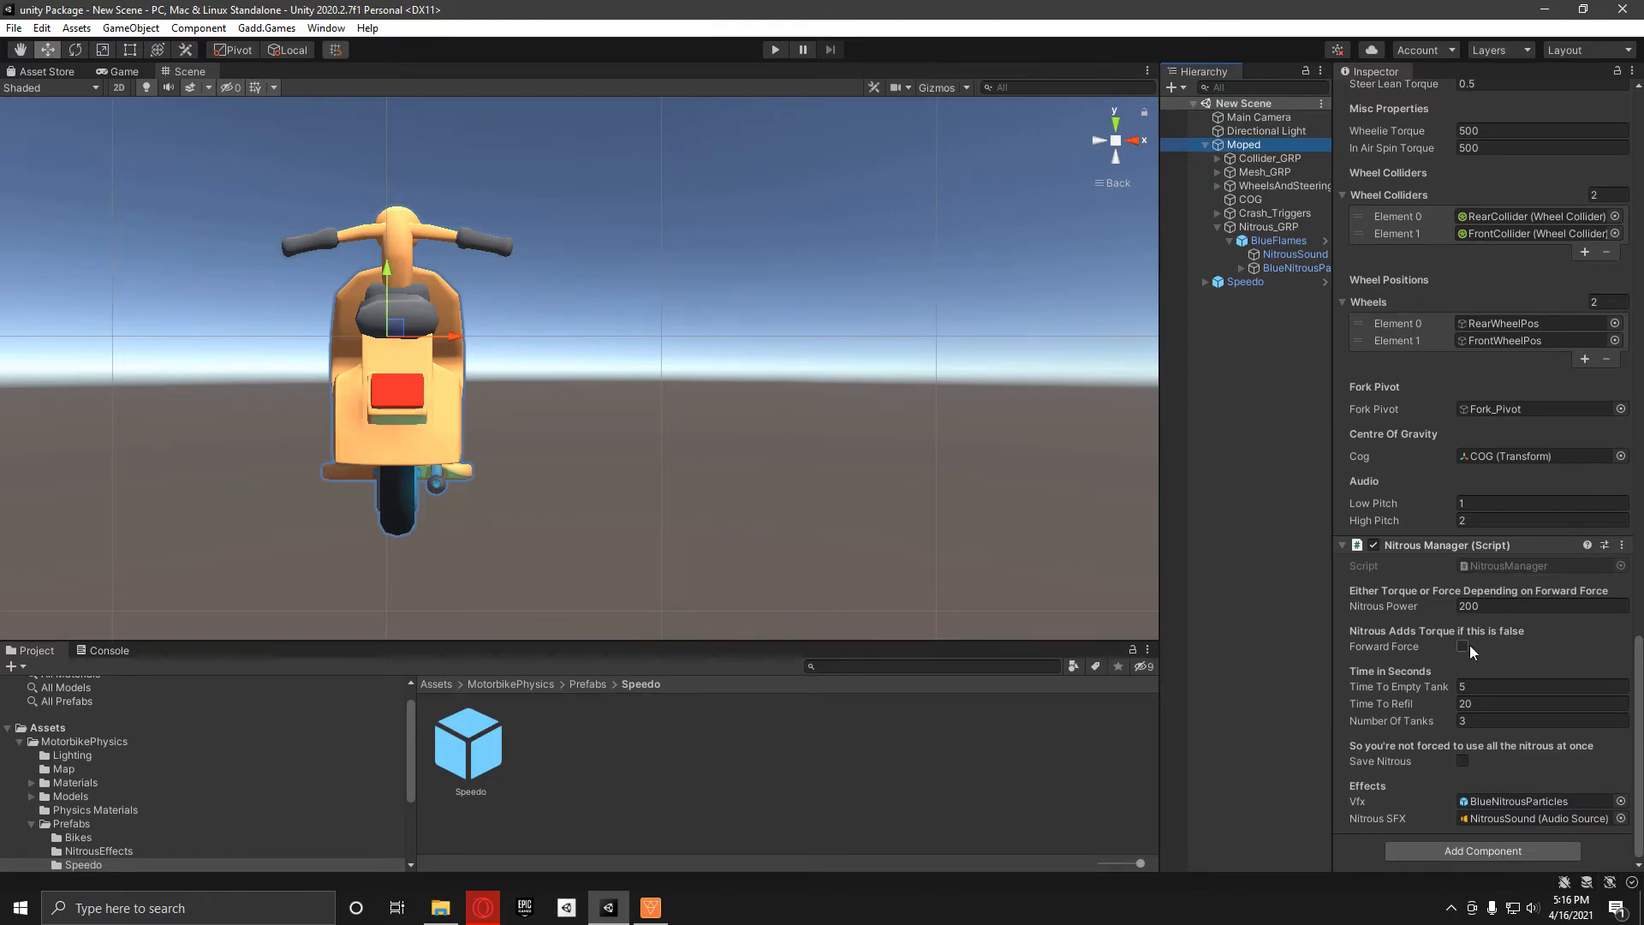
{"action": "left_click", "coordinate": [1462, 646]}
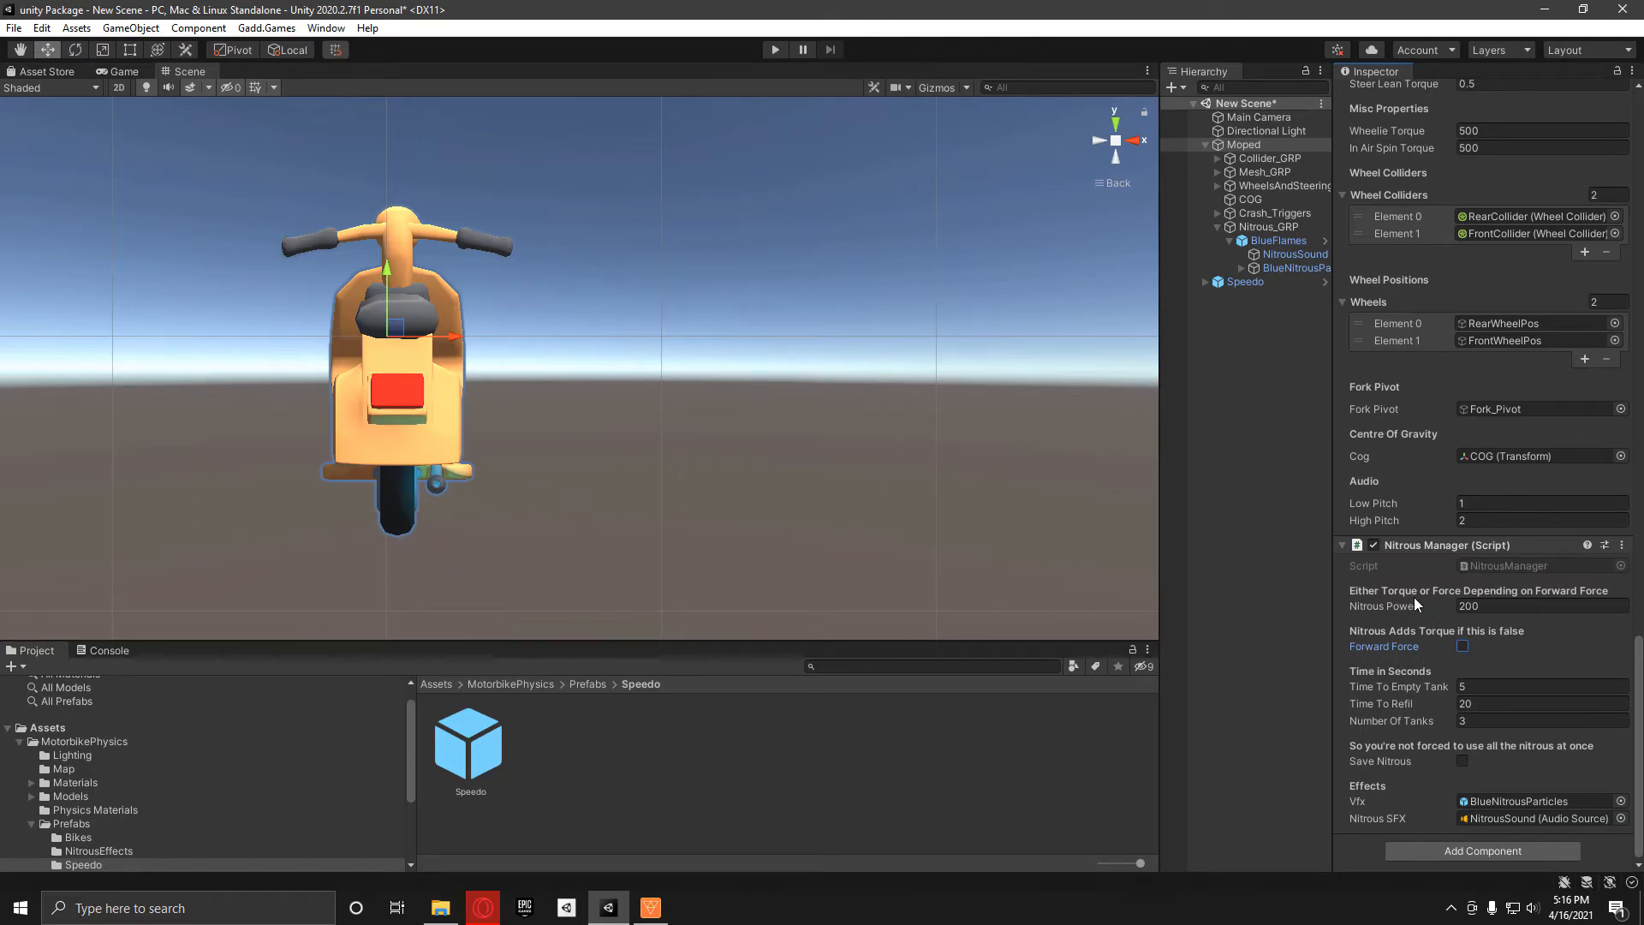
{"action": "mouse_move", "coordinate": [1387, 680]}
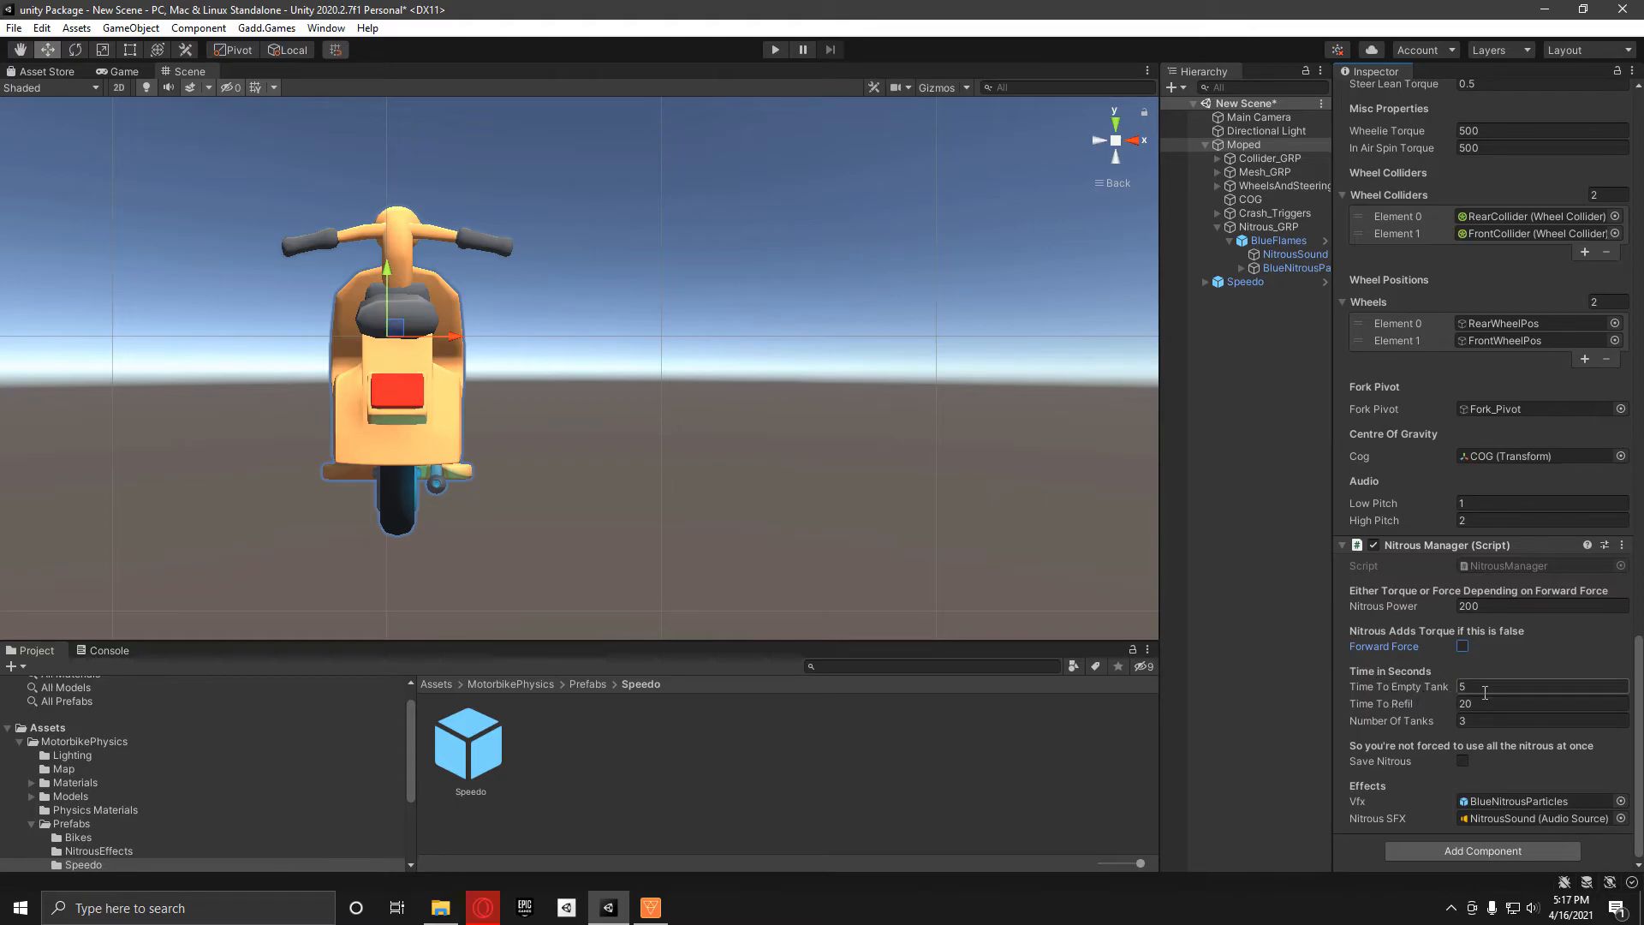
{"action": "left_click", "coordinate": [1542, 687]}
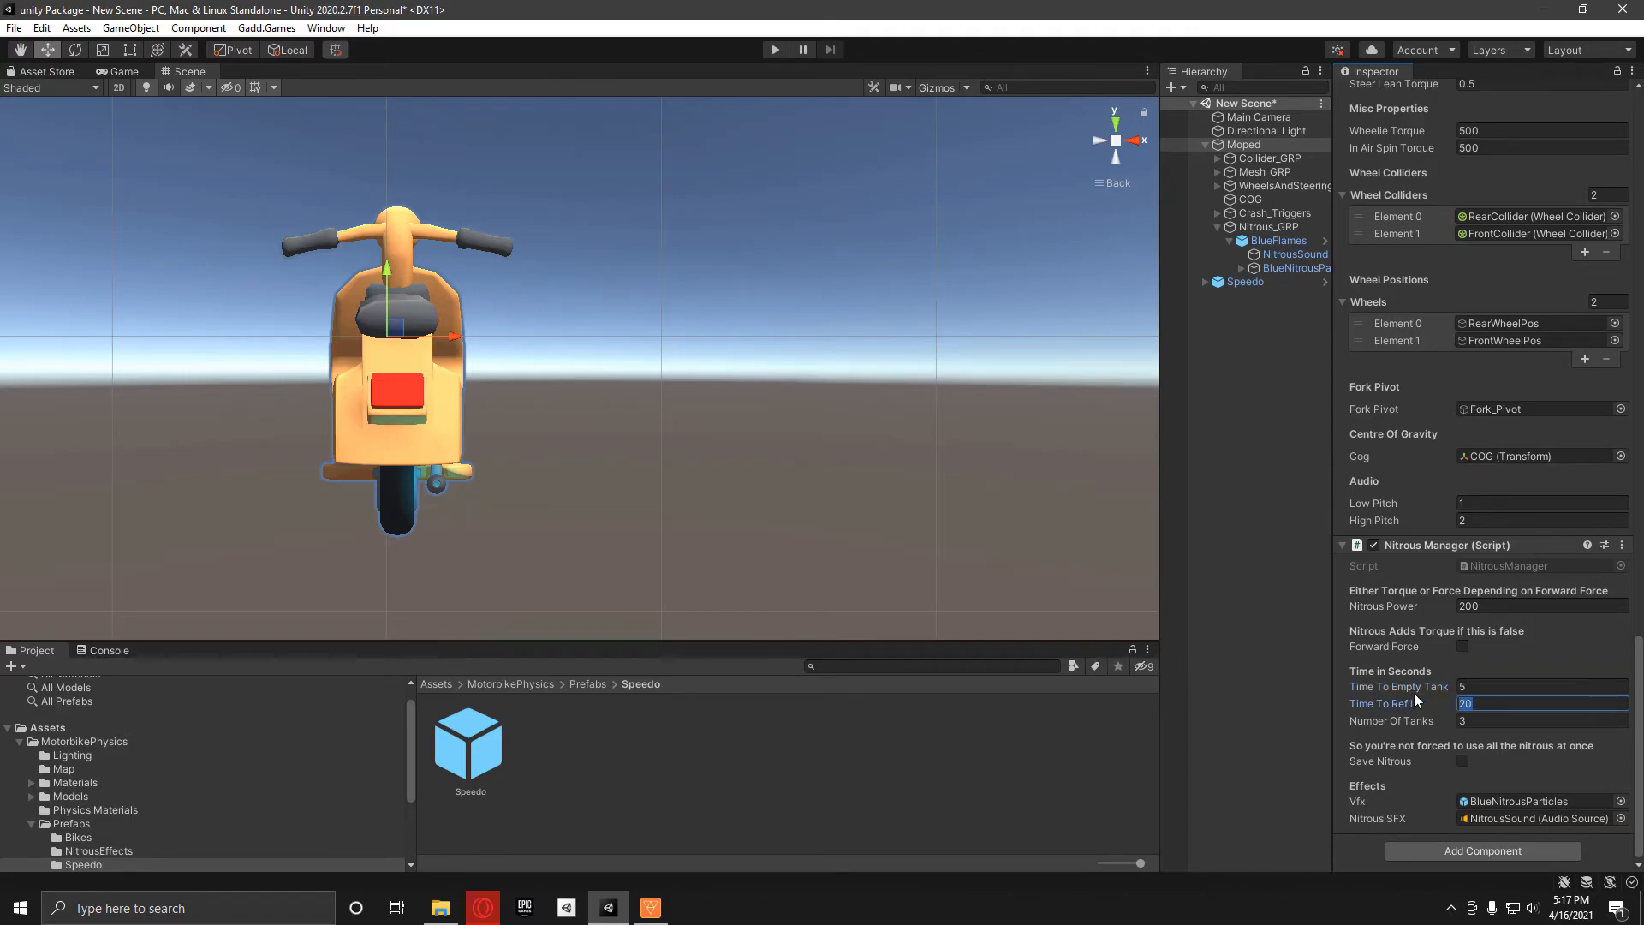
{"action": "mouse_move", "coordinate": [1465, 745]}
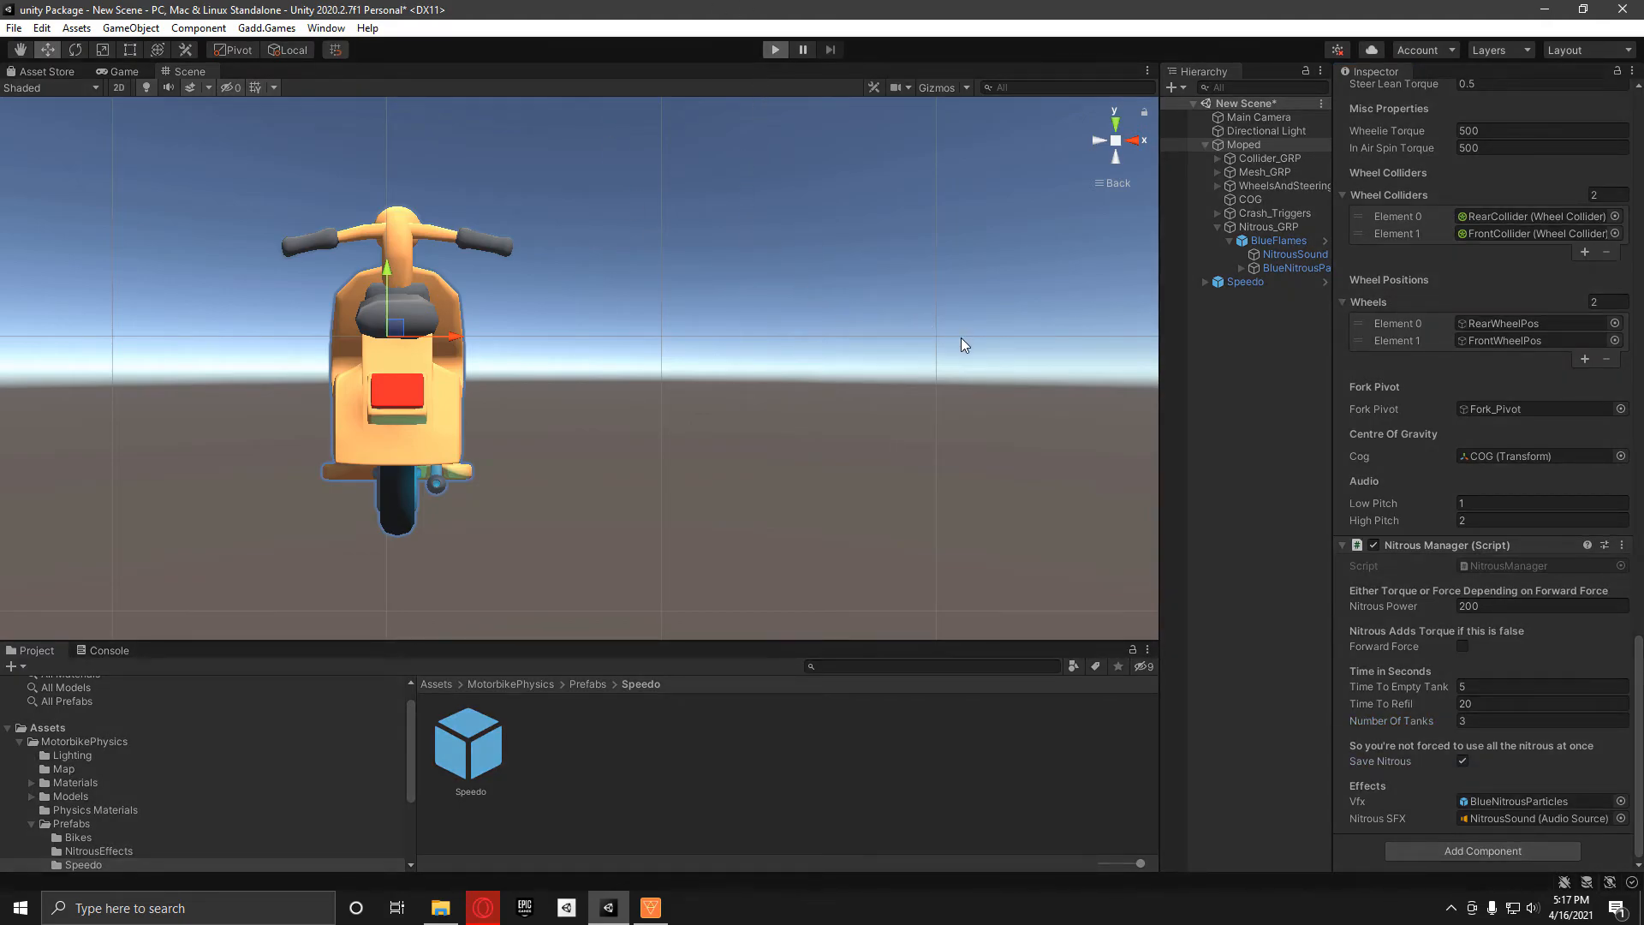
Play-test the moped with speedometer and nitrous gauge visible, then stop.
{"action": "left_click", "coordinate": [775, 50]}
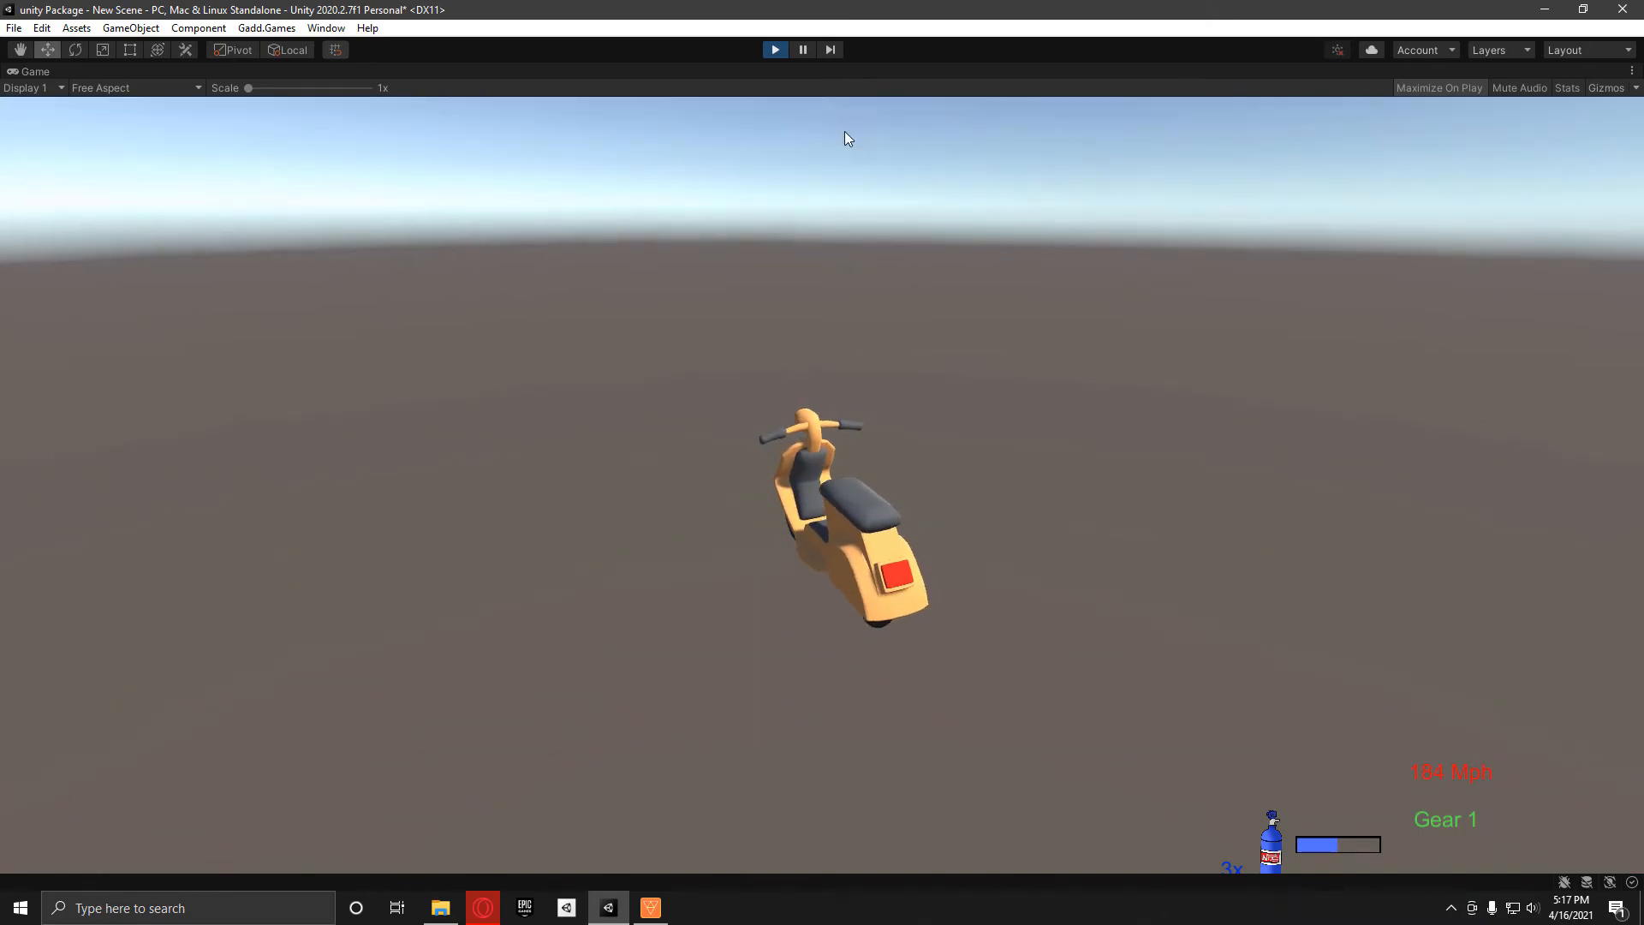
{"action": "left_click", "coordinate": [774, 49]}
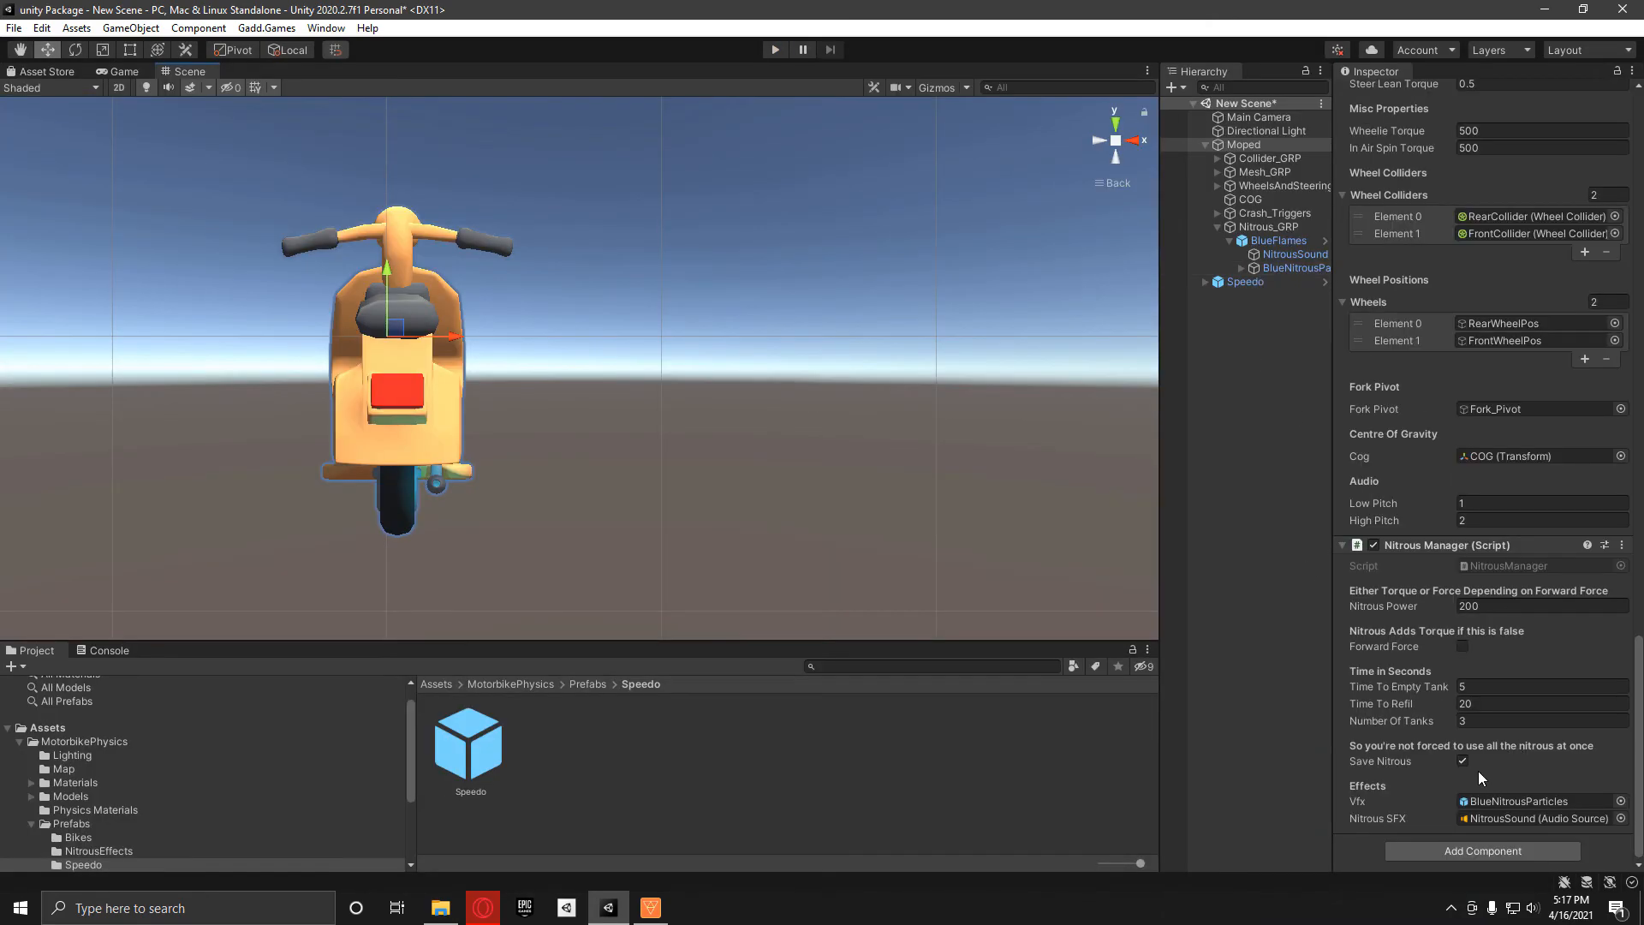
Switch Save Nitrous off and play-test the scene once more.
{"action": "left_click", "coordinate": [774, 50]}
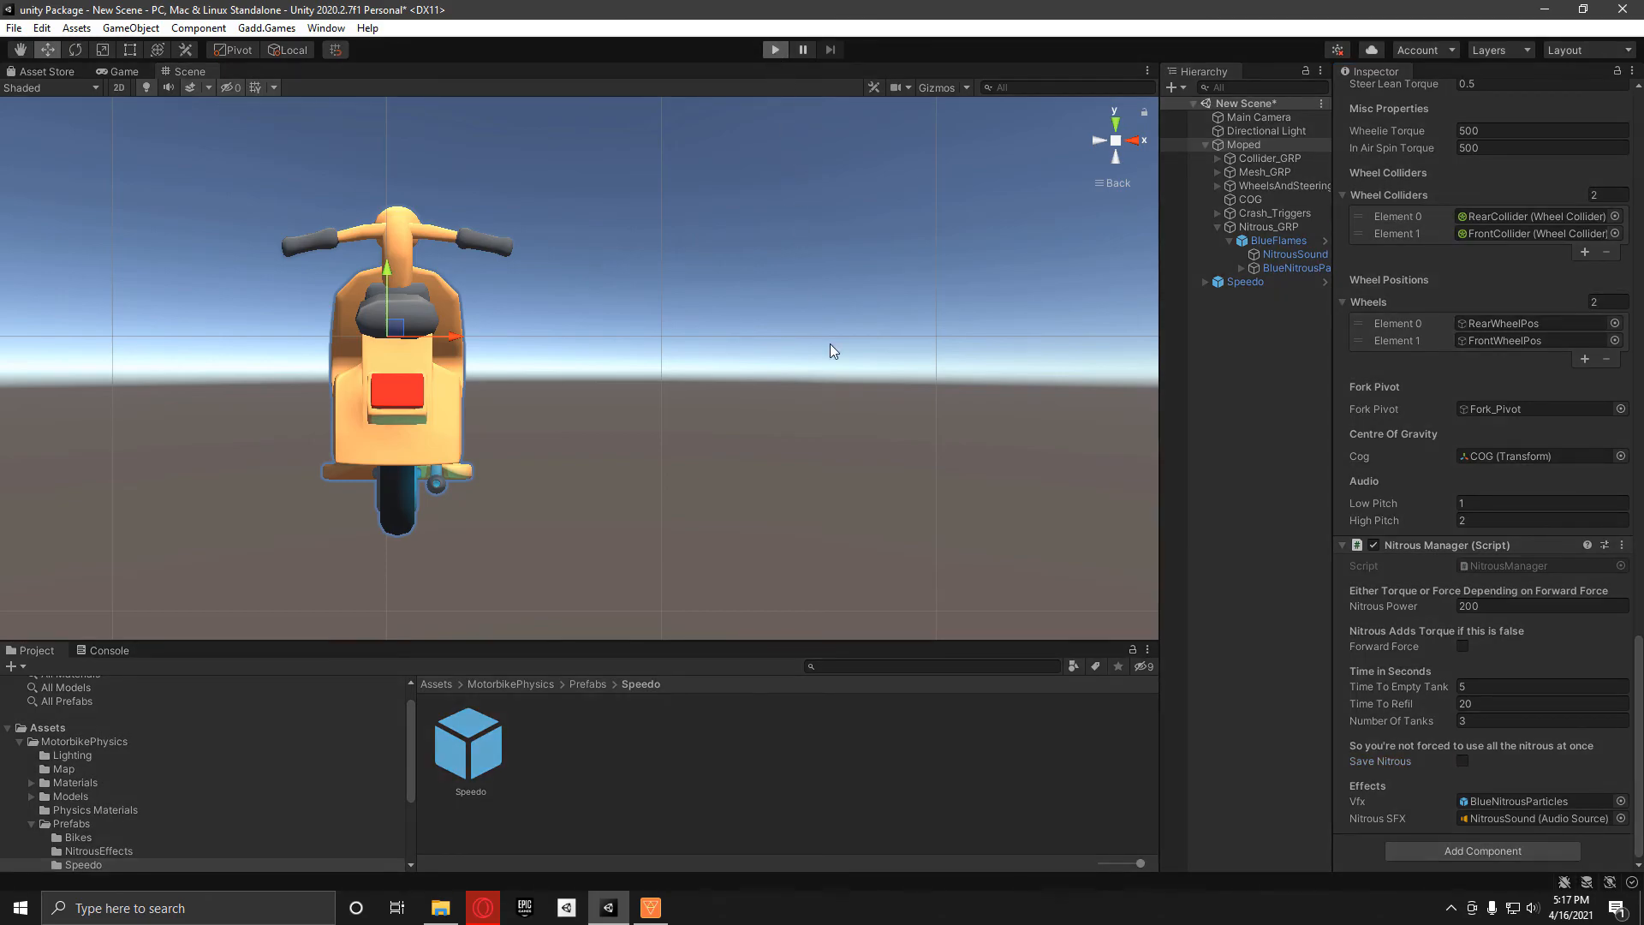
{"action": "left_click", "coordinate": [774, 50]}
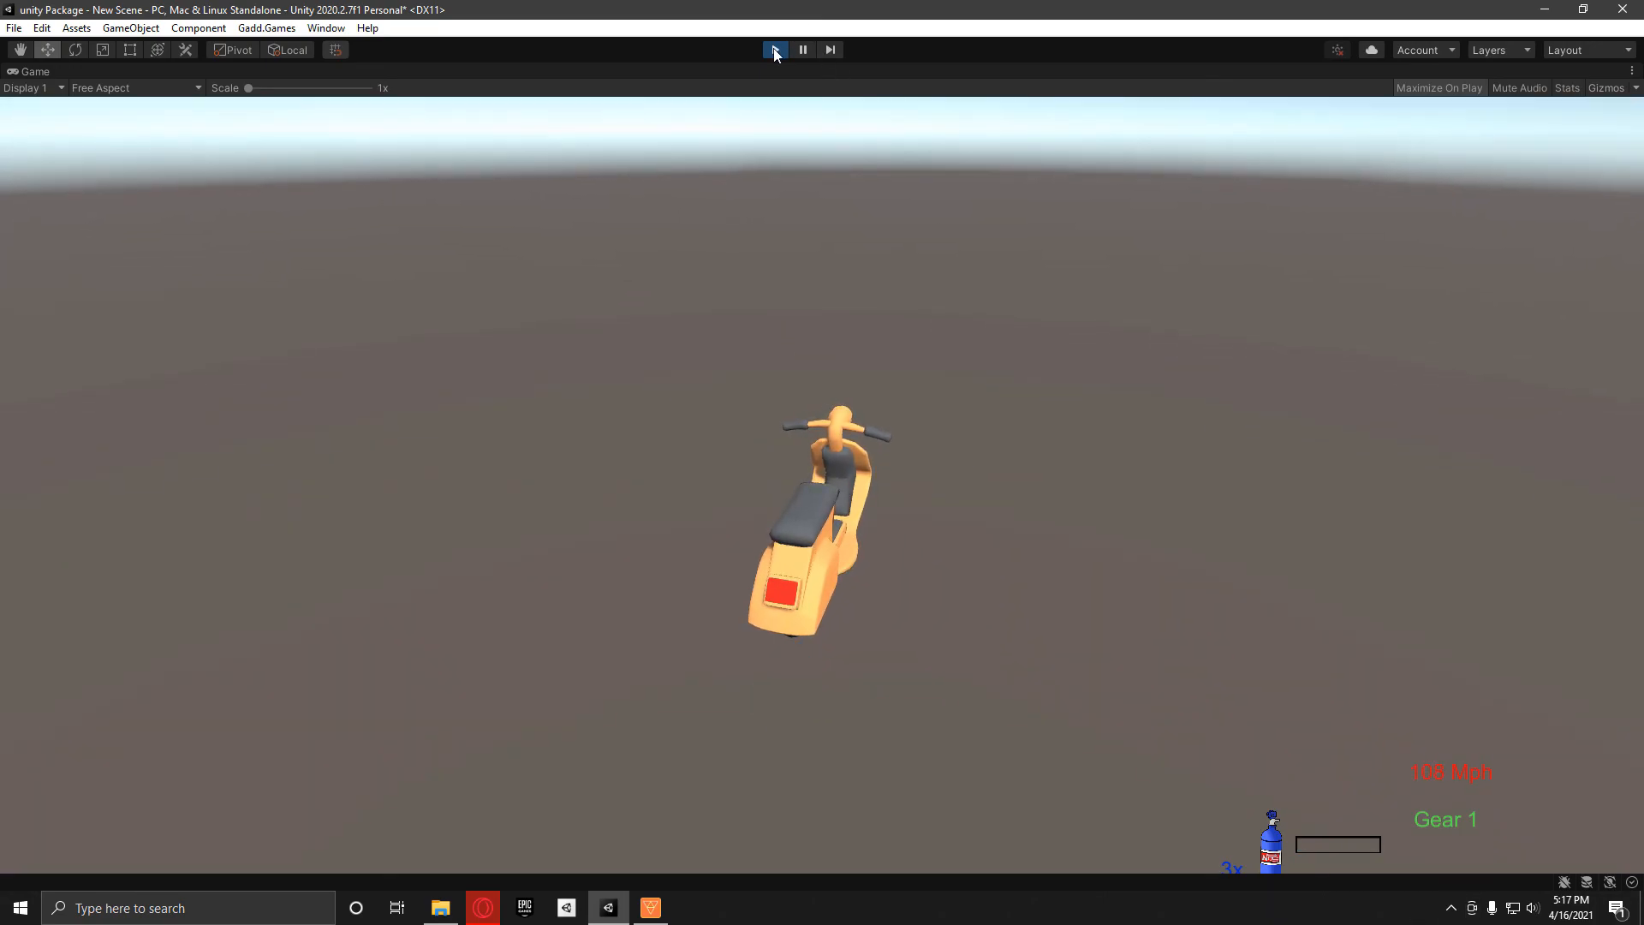
{"action": "left_click", "coordinate": [774, 50]}
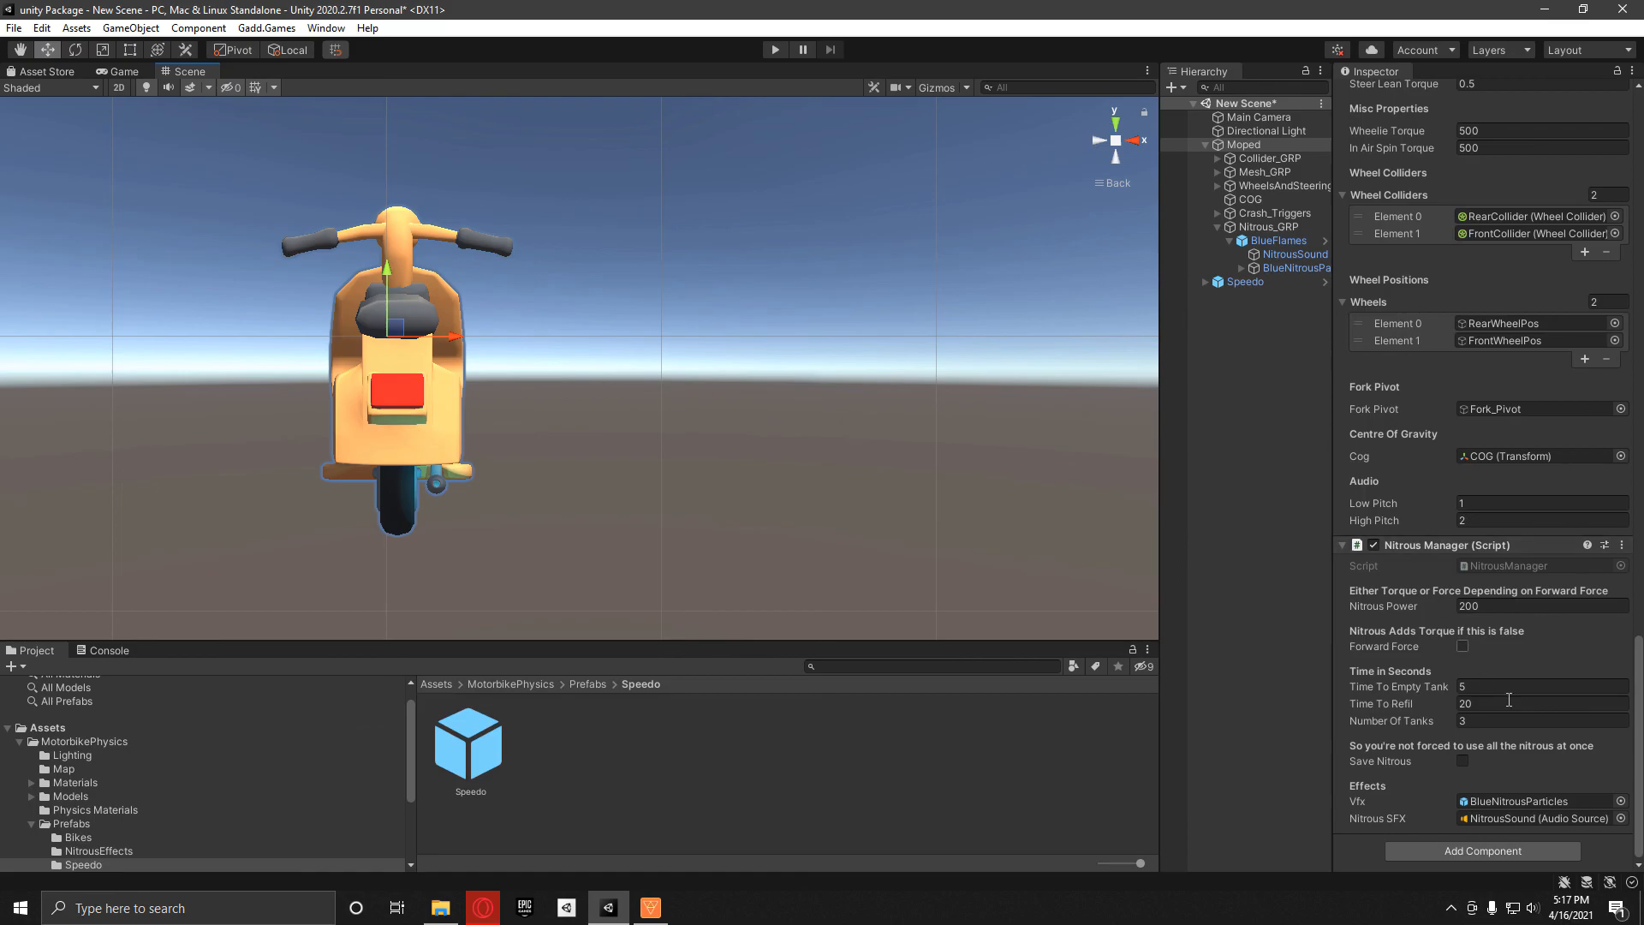